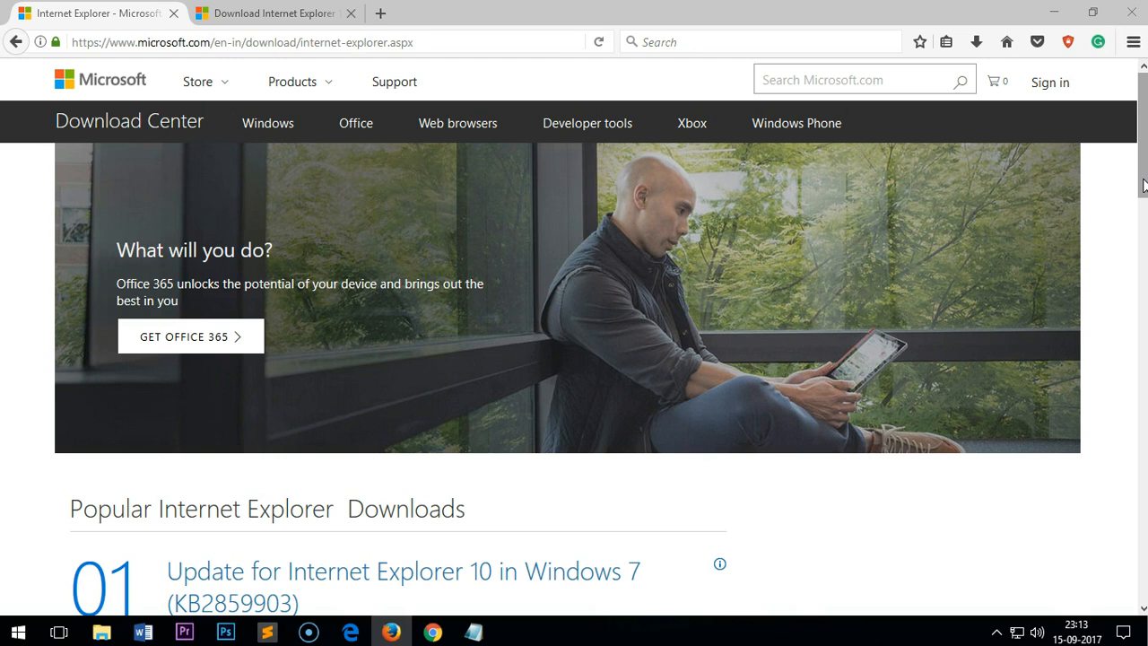
Scroll through the IE11 language packs and IE11 for Windows 7 pages, with English selected.
scroll("down", 3)
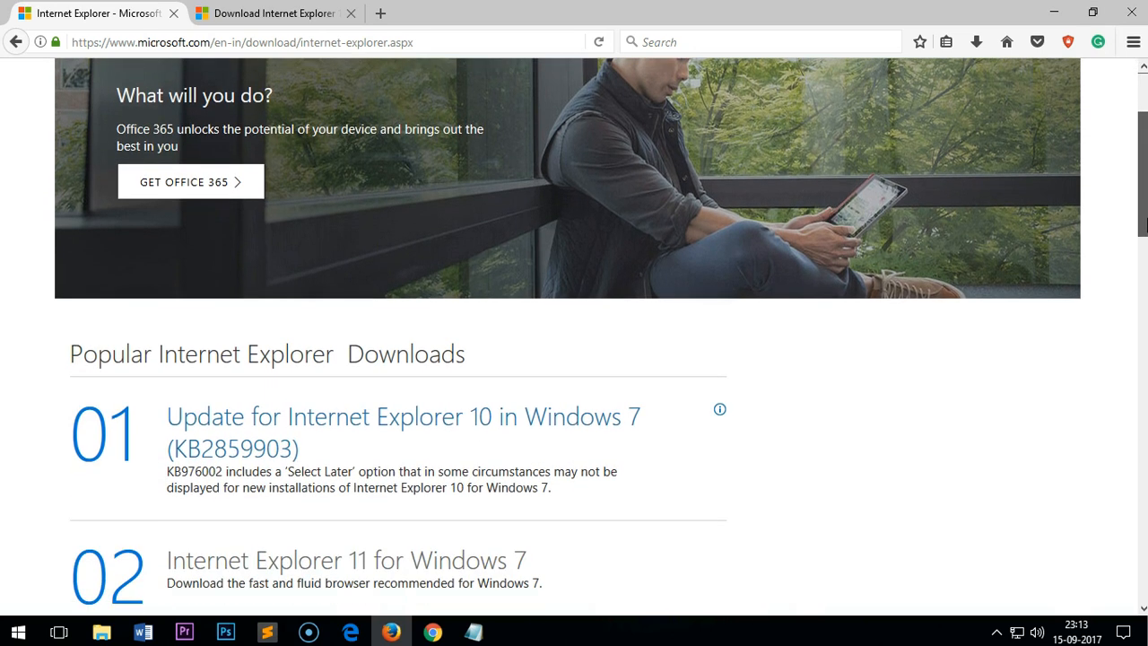
scroll("down", 3)
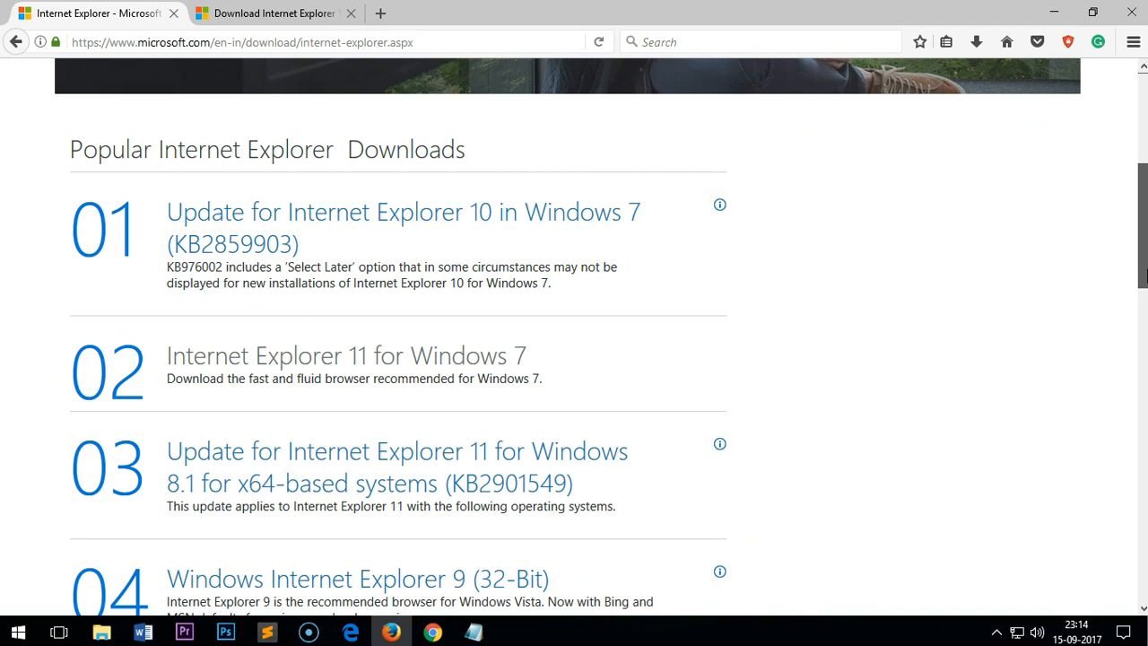
scroll("down", 3)
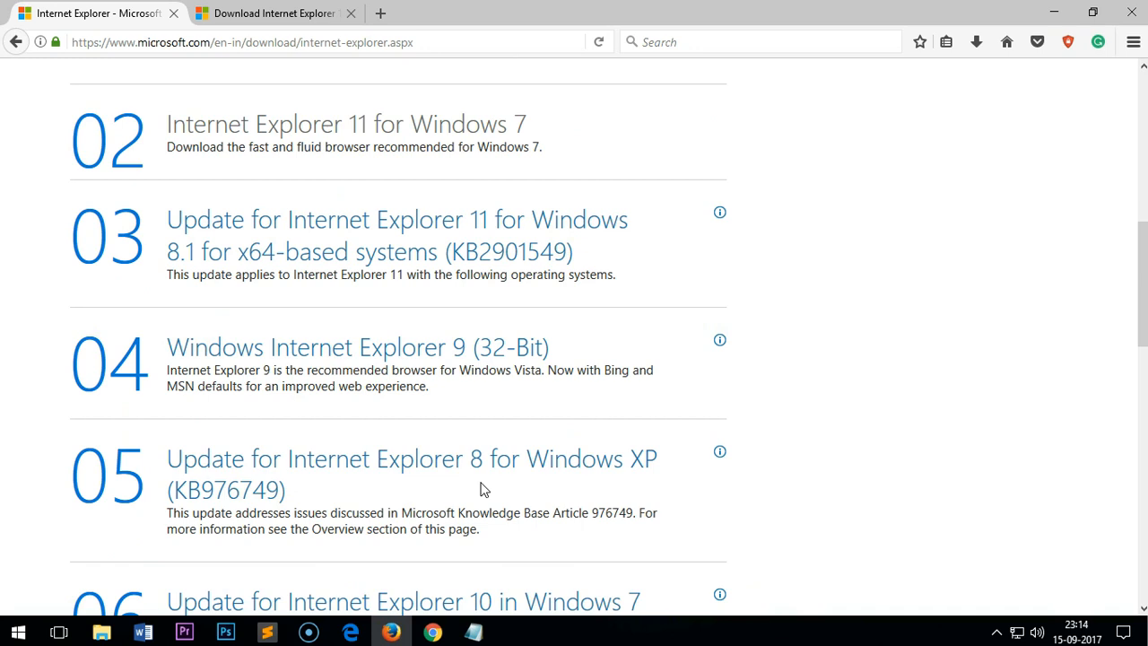
mouse_move(590, 494)
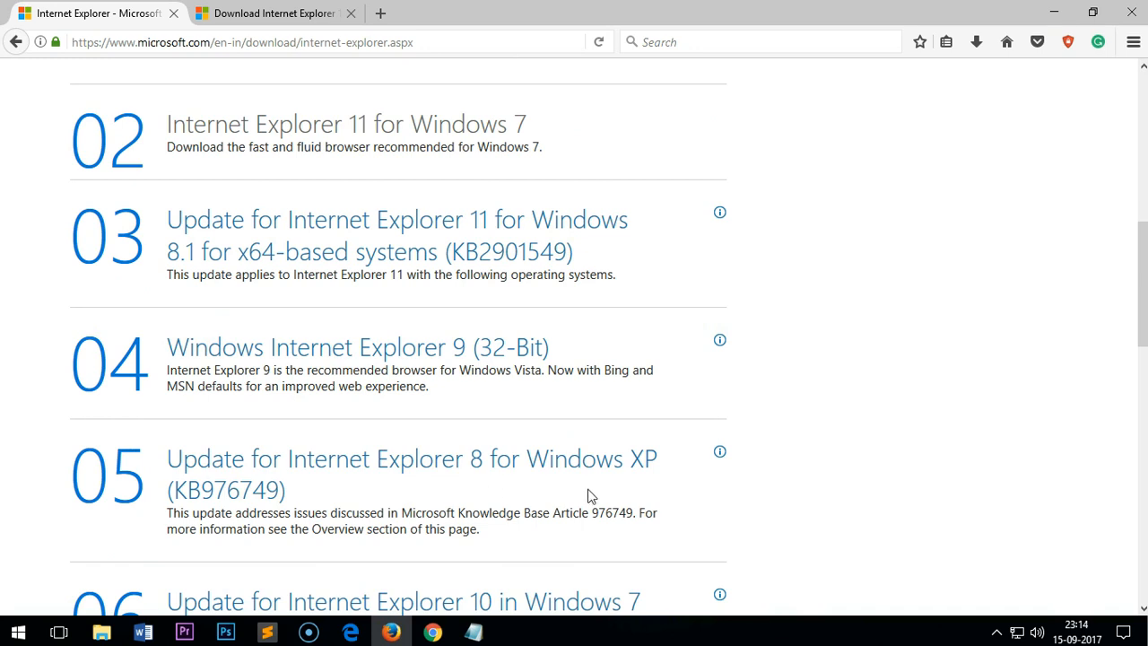
scroll("down", 3)
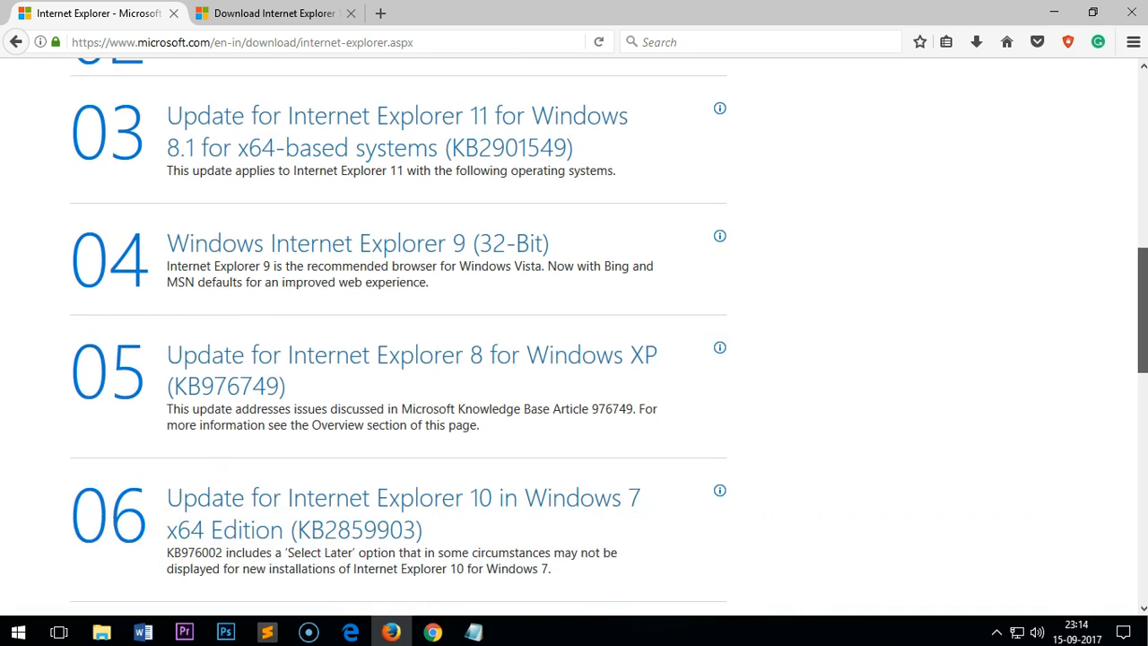
scroll("down", 3)
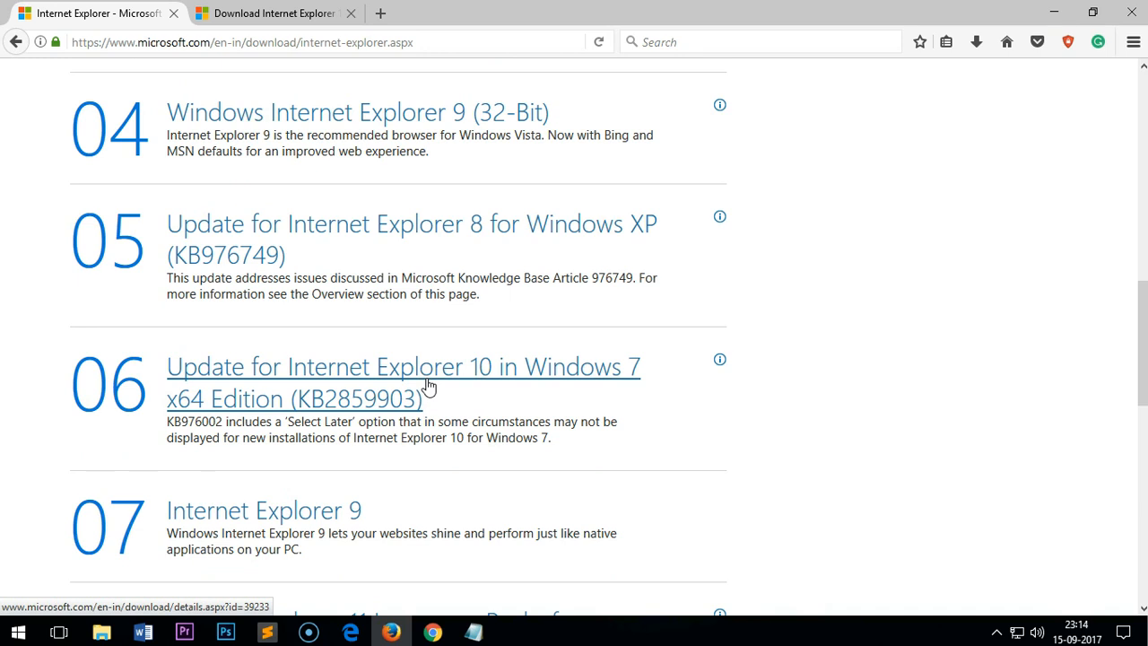
mouse_move(186, 533)
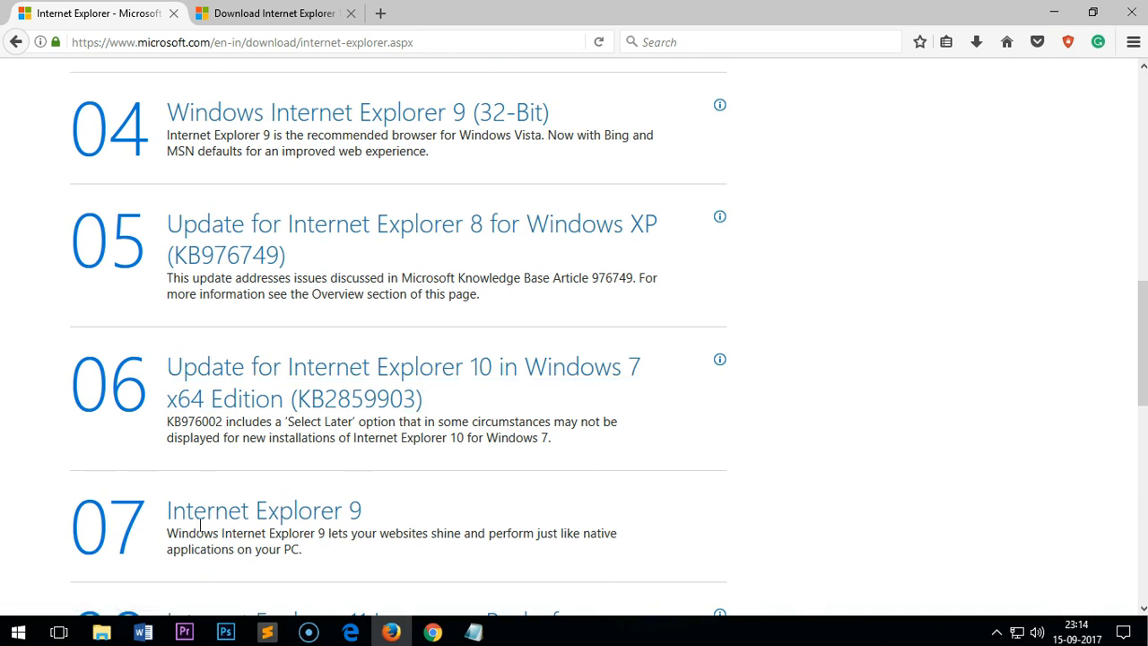
mouse_move(1137, 344)
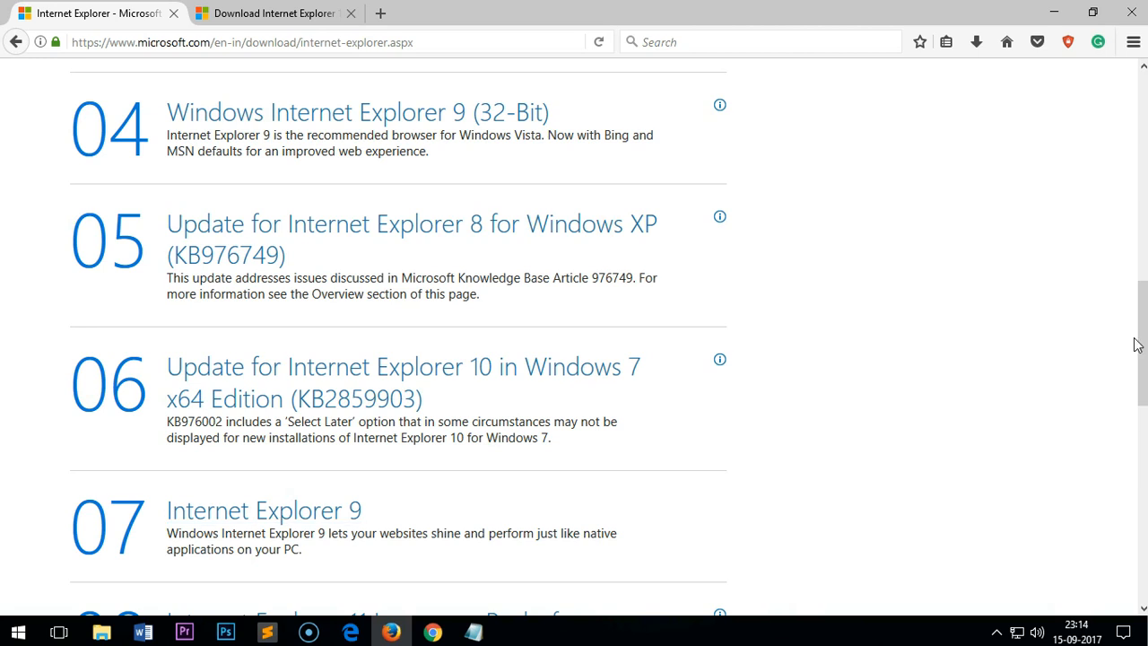
scroll("down", 3)
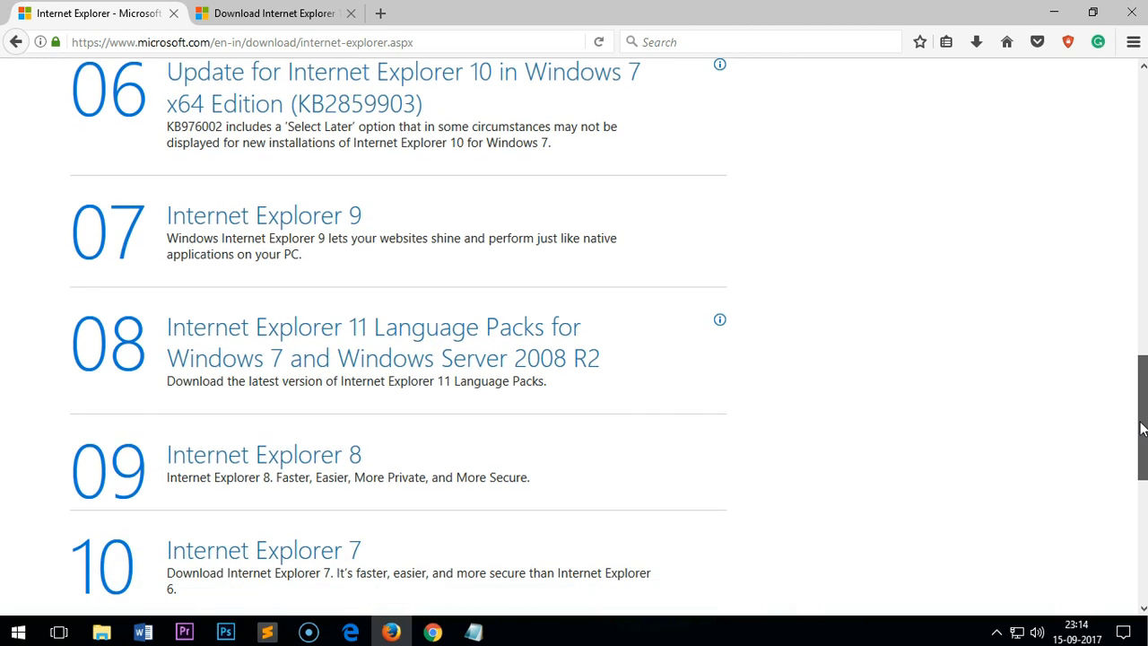
scroll("down", 3)
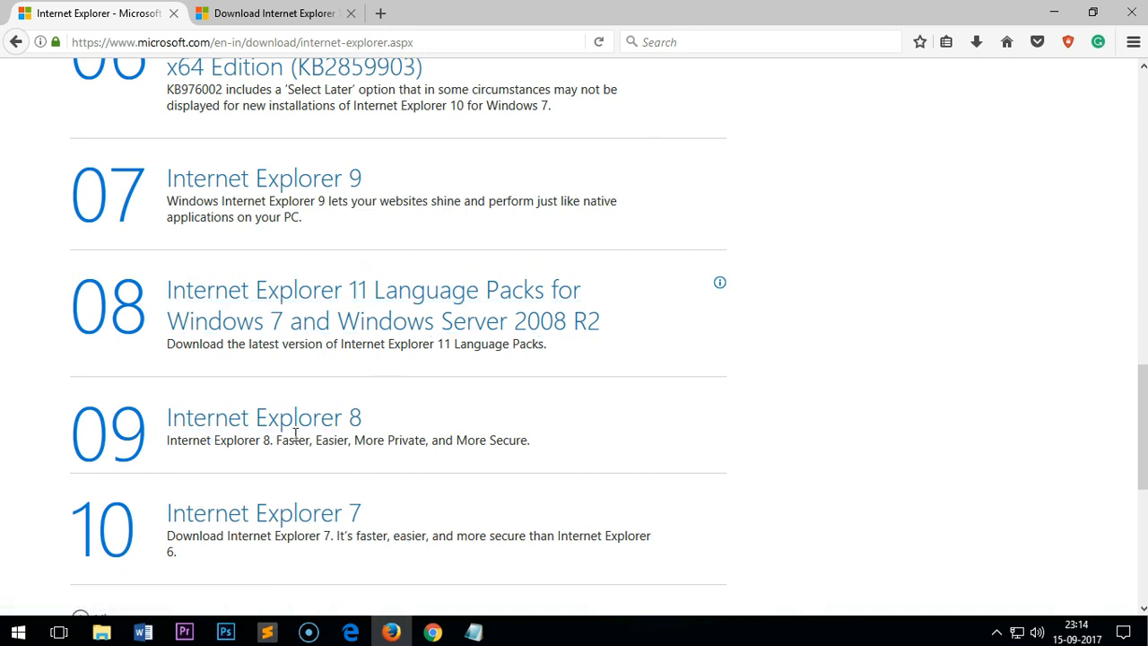
mouse_move(1142, 435)
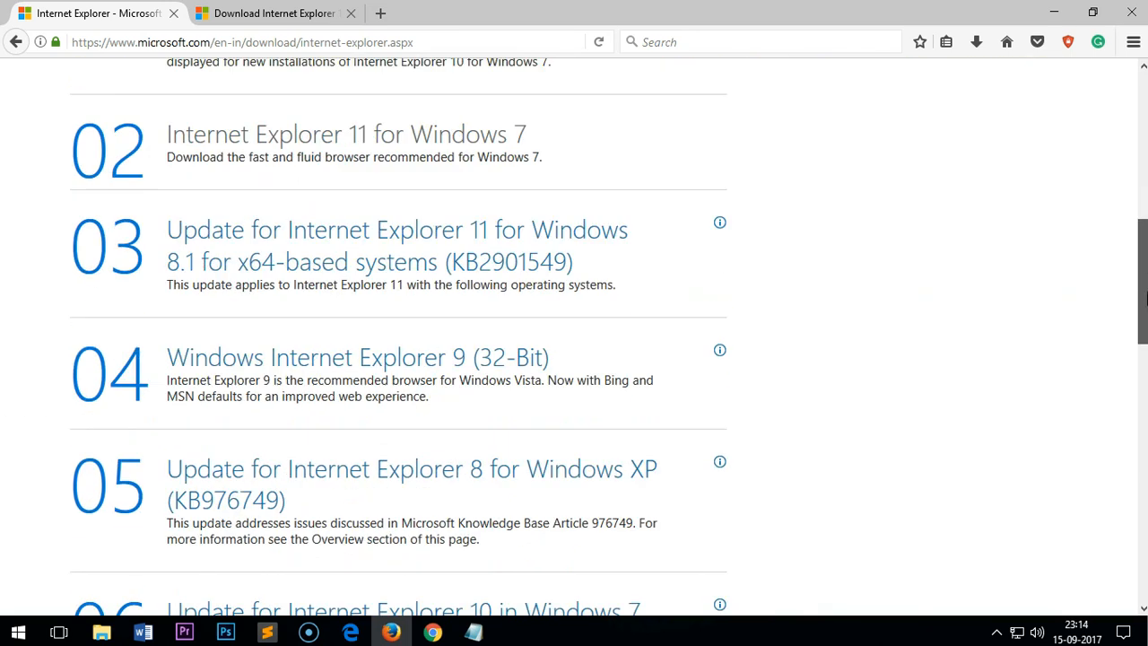
scroll("down", 3)
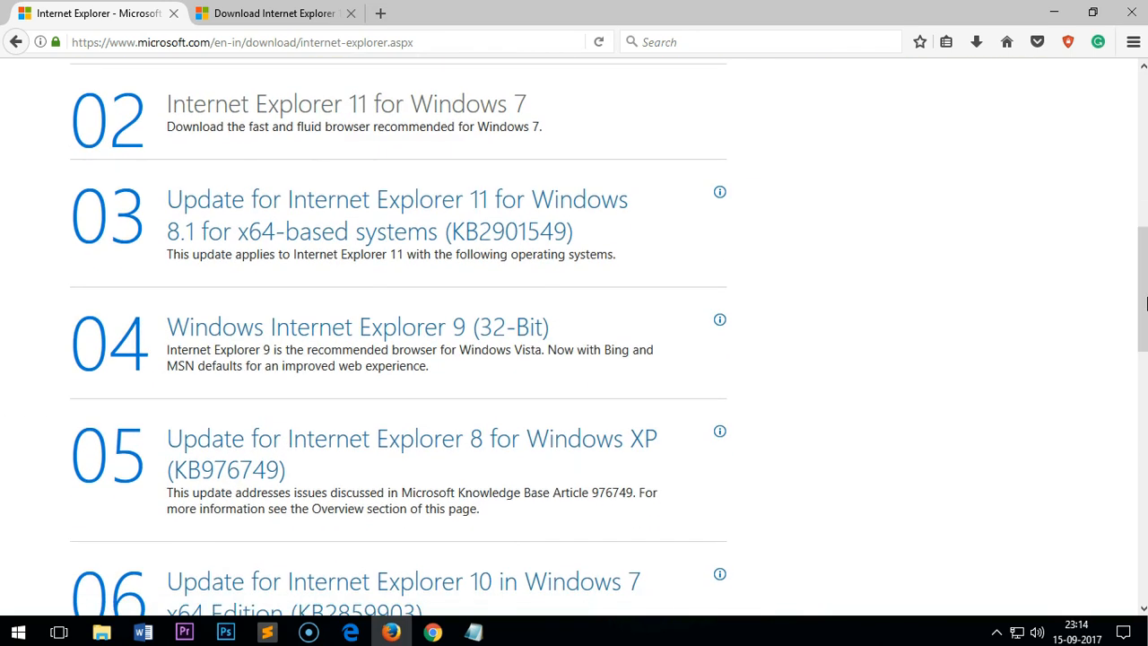
mouse_move(313, 309)
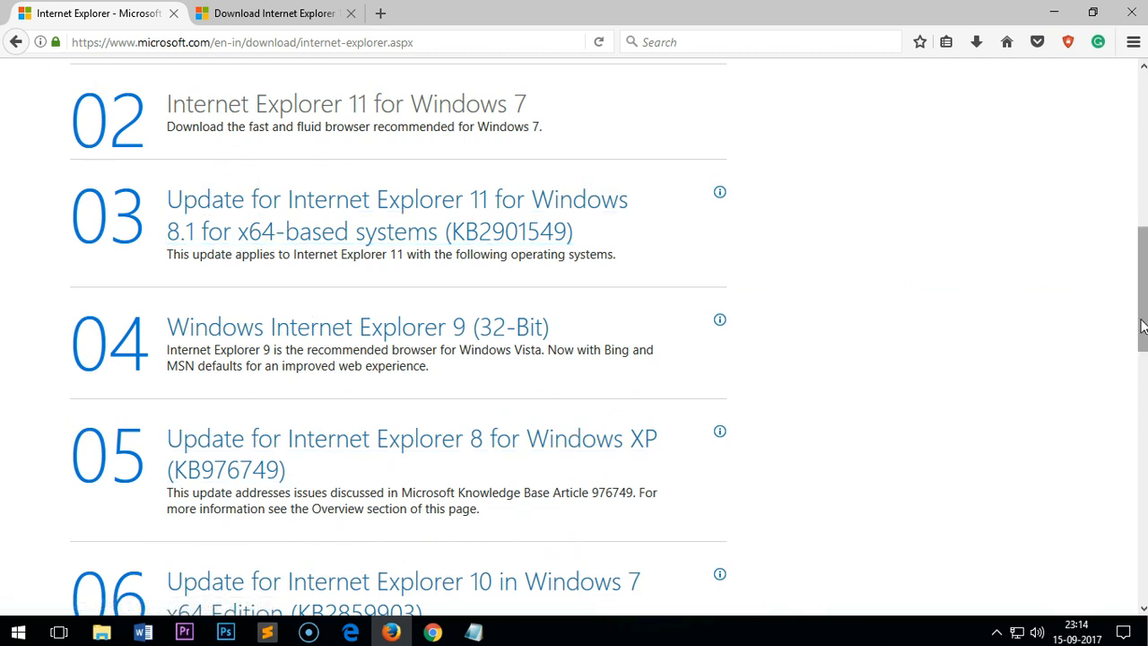
scroll("down", 3)
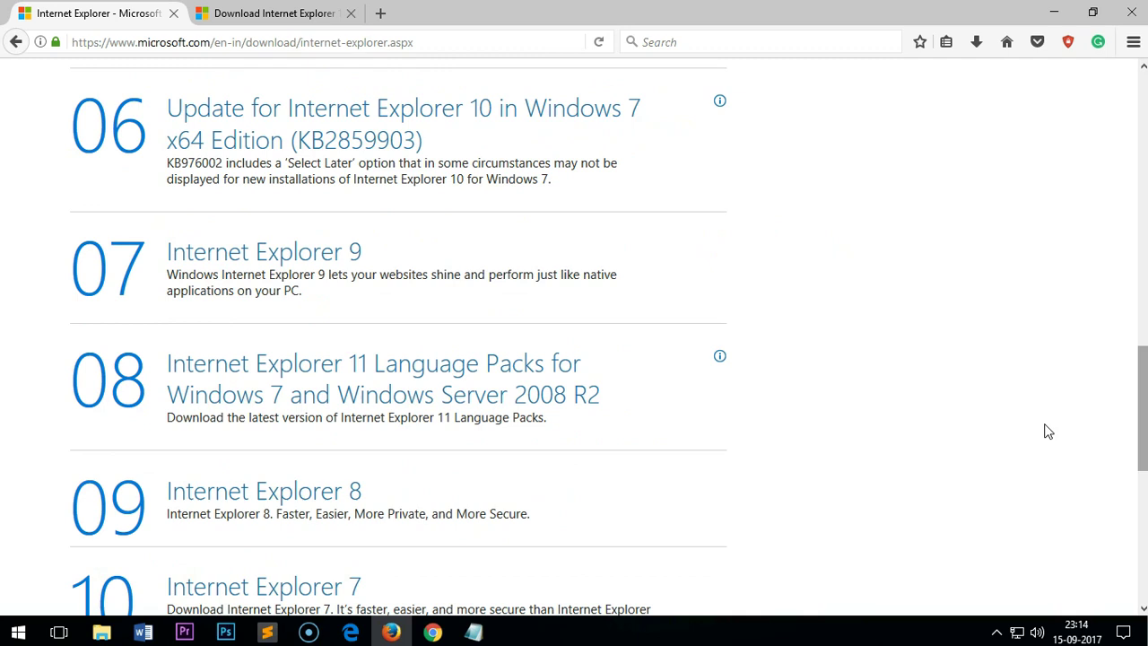
mouse_move(676, 394)
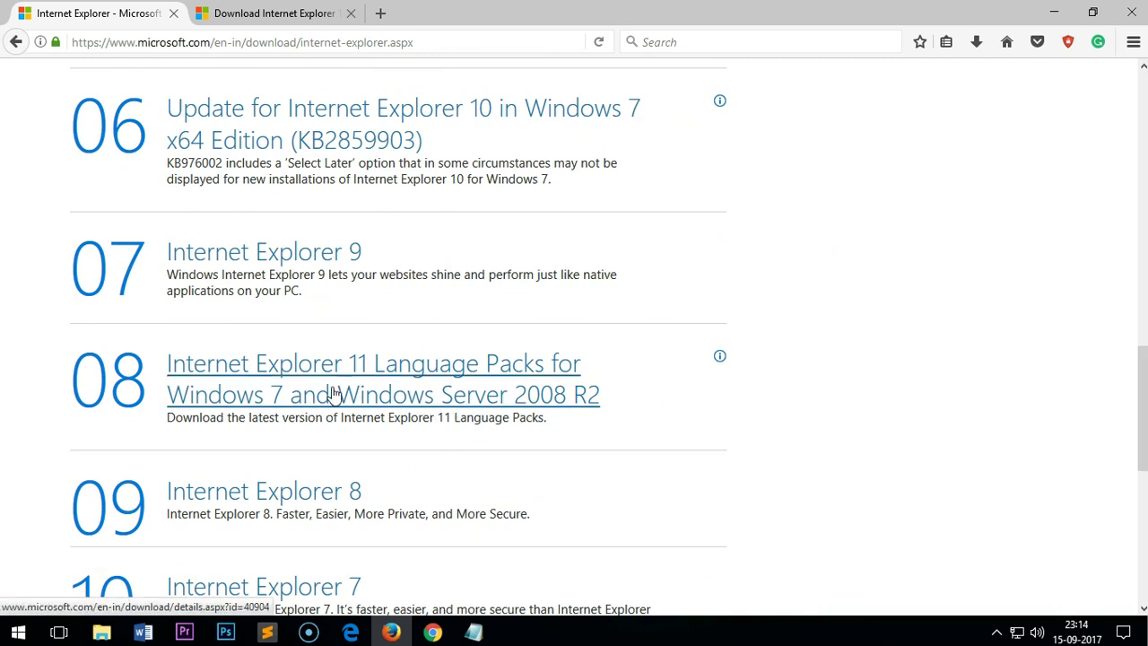
mouse_move(341, 415)
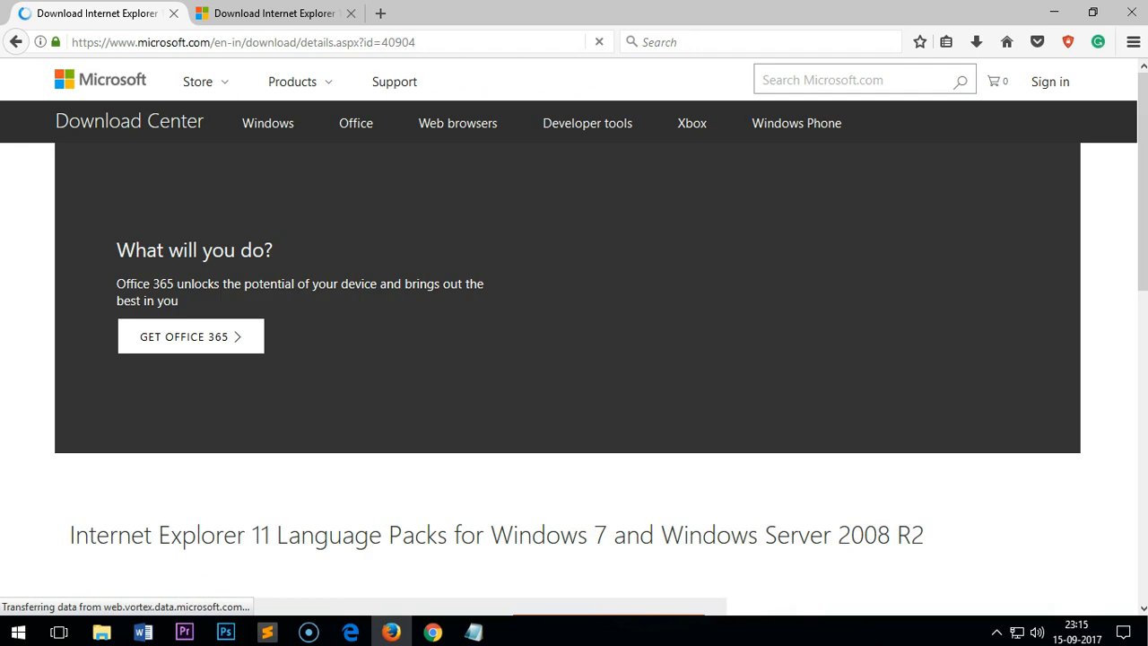
scroll("down", 3)
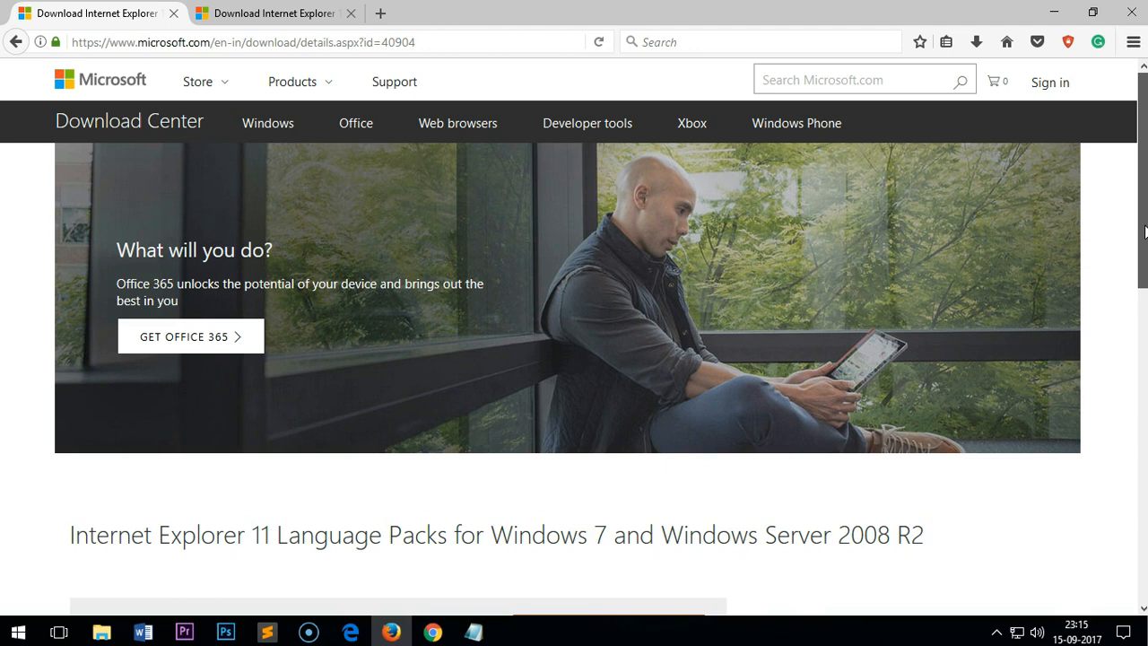
scroll("down", 3)
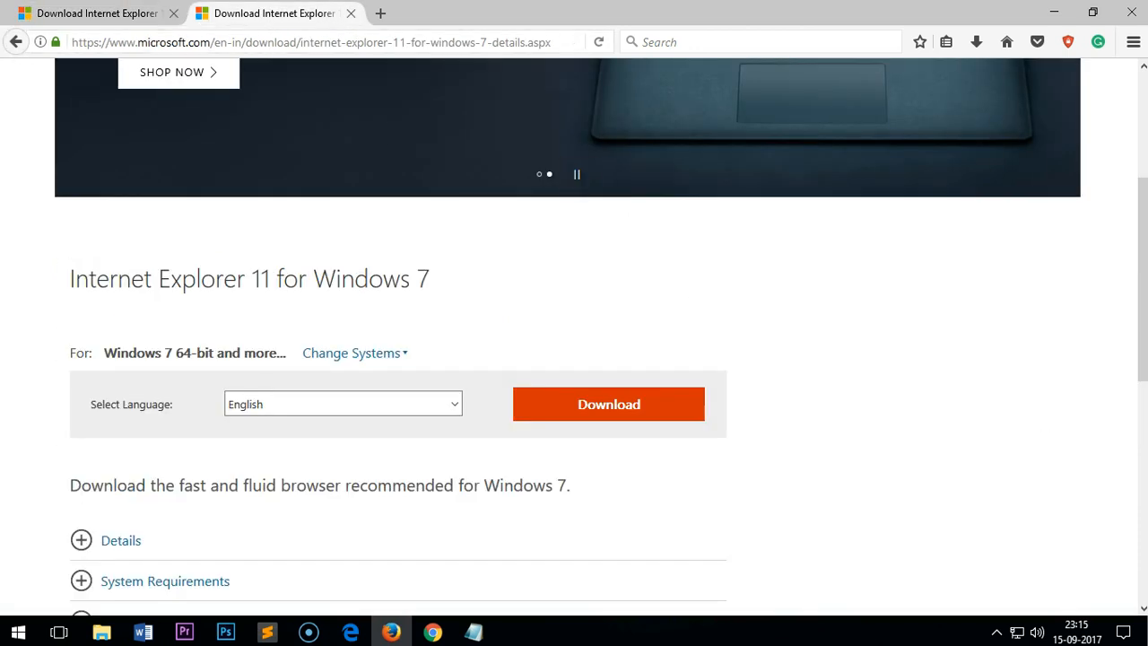
scroll("down", 3)
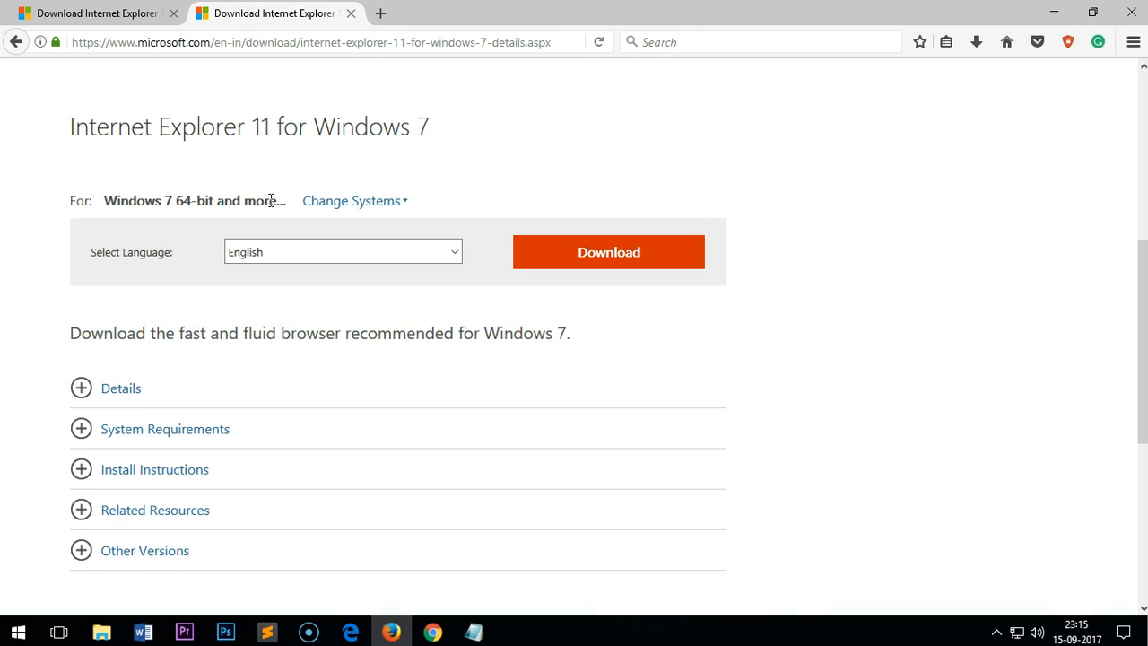
mouse_move(365, 213)
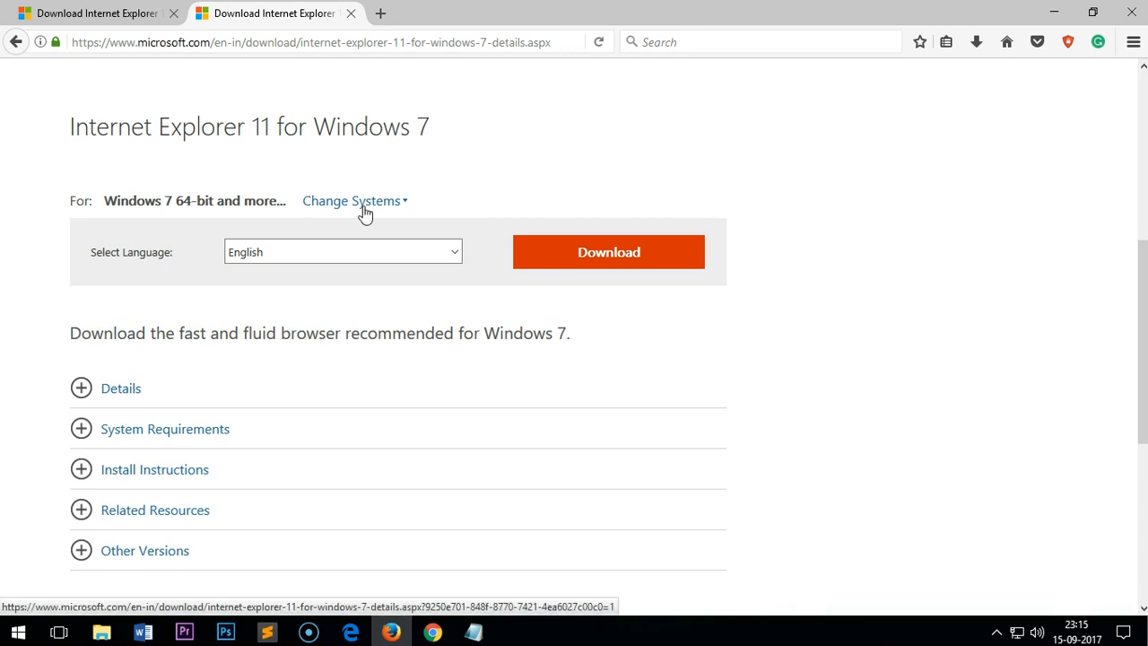
mouse_move(407, 207)
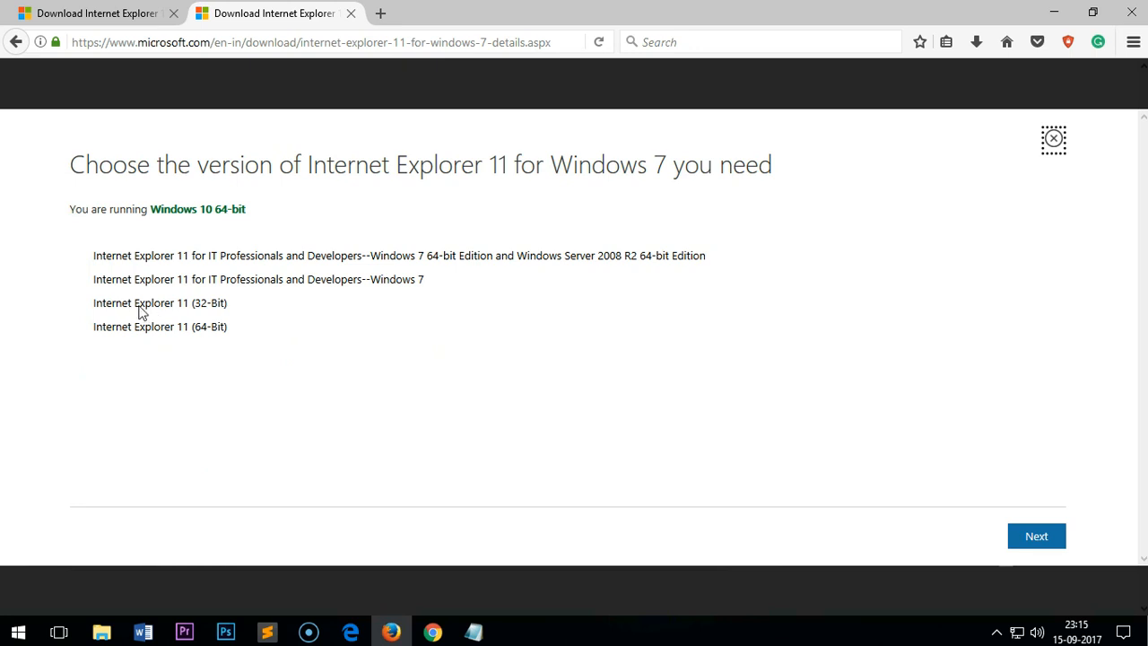
mouse_move(219, 334)
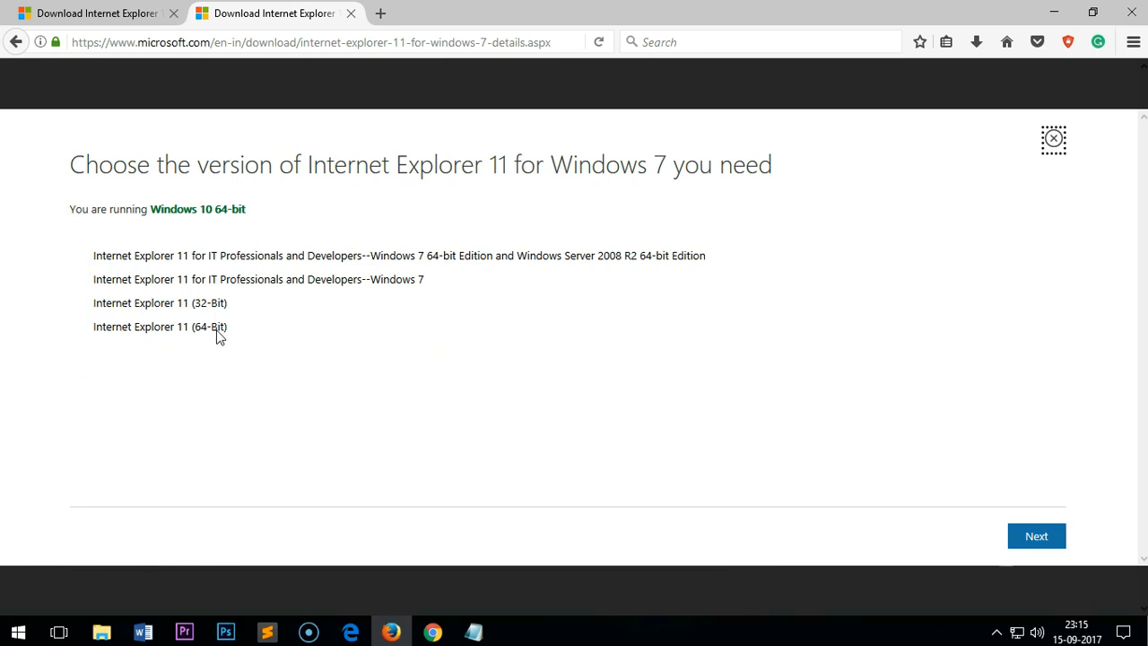
mouse_move(96, 289)
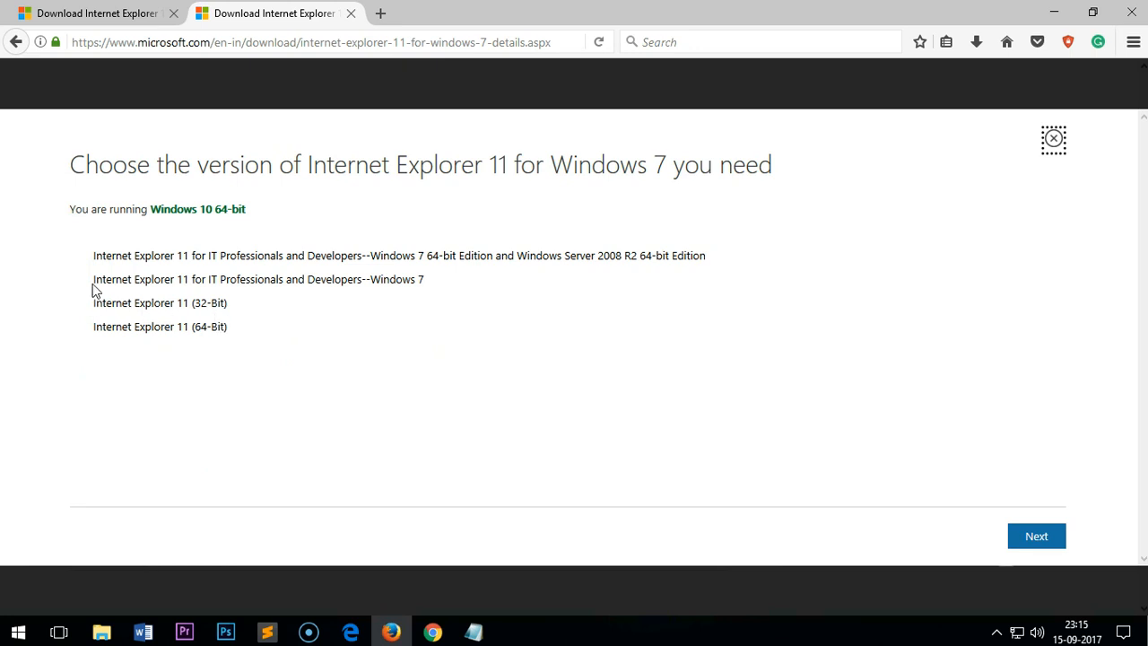
mouse_move(188, 302)
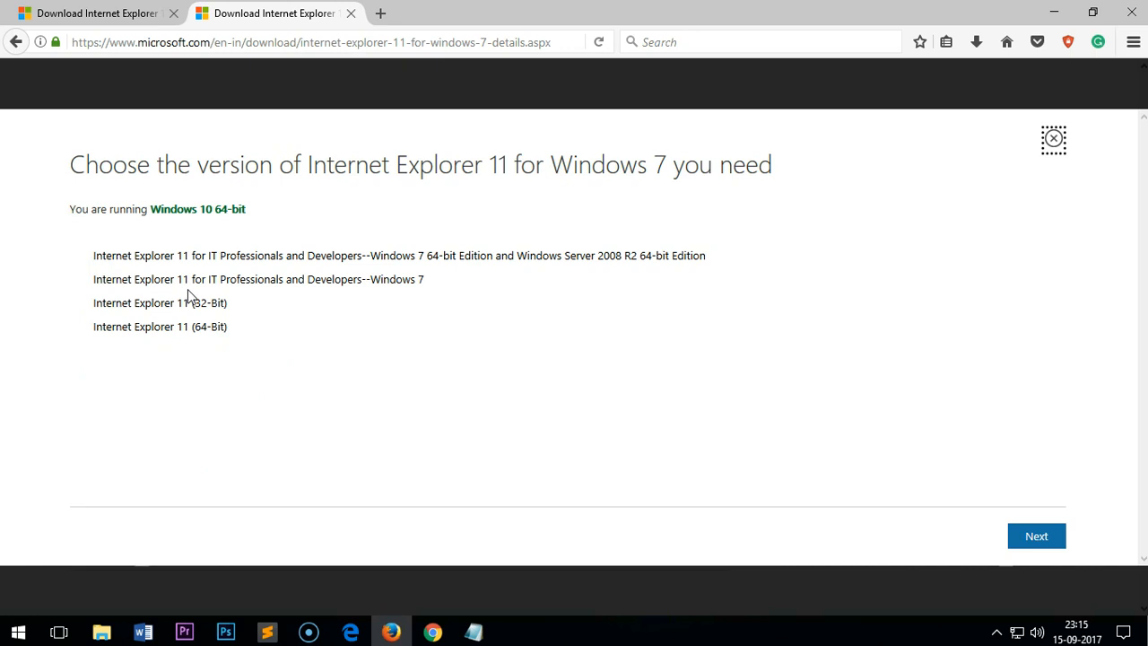
mouse_move(355, 301)
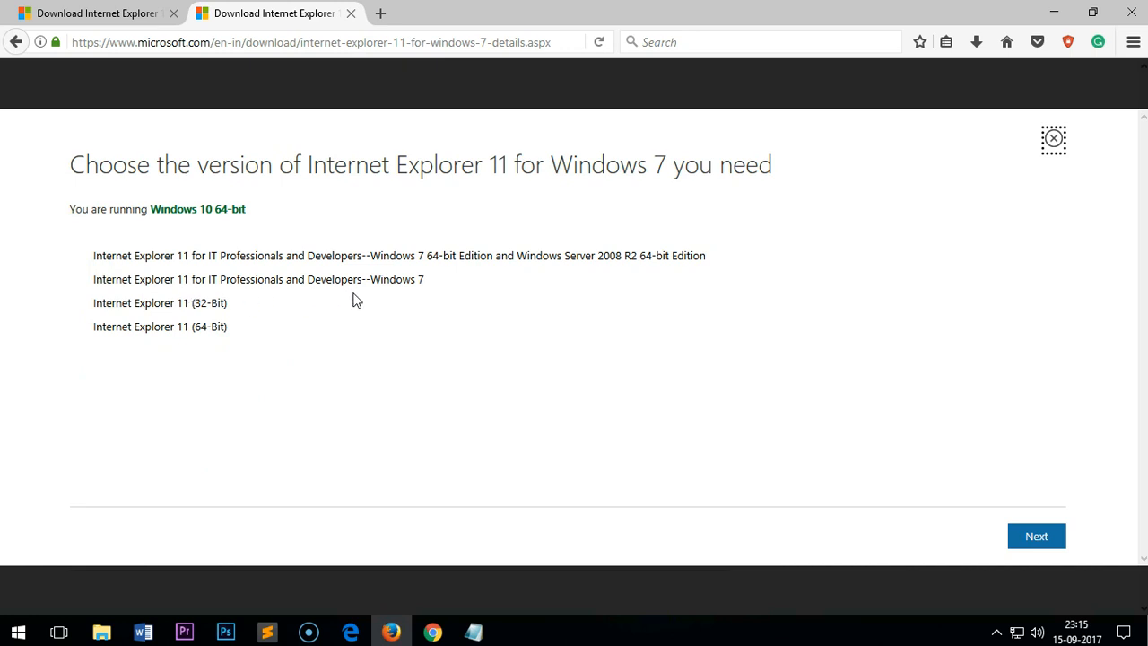
mouse_move(439, 295)
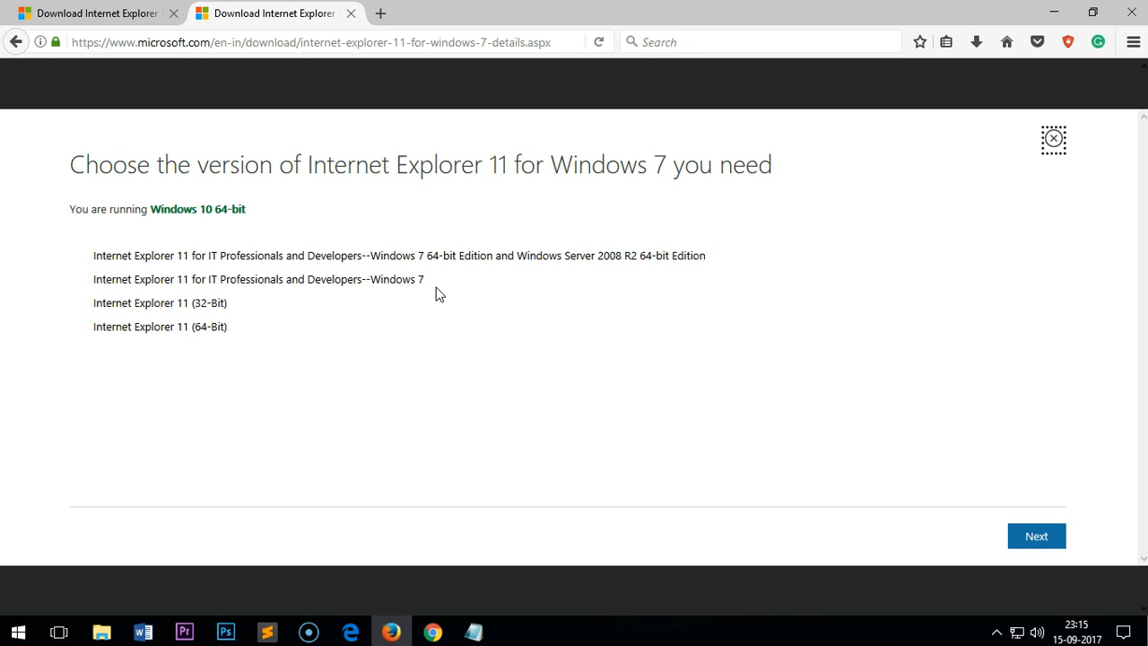
mouse_move(405, 268)
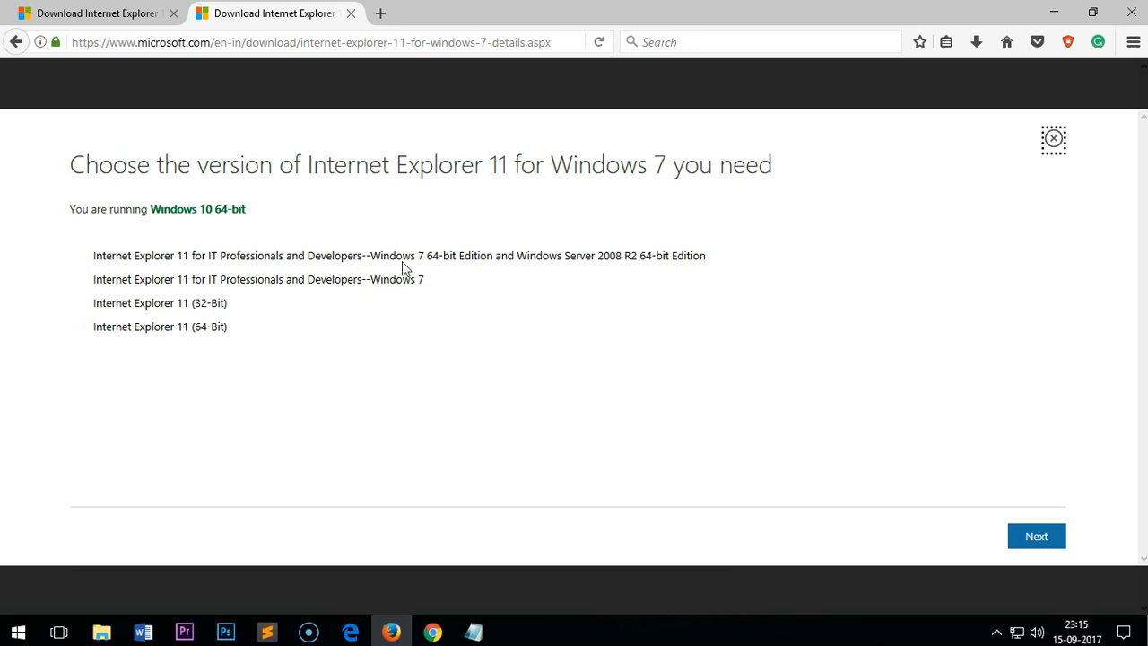
mouse_move(464, 266)
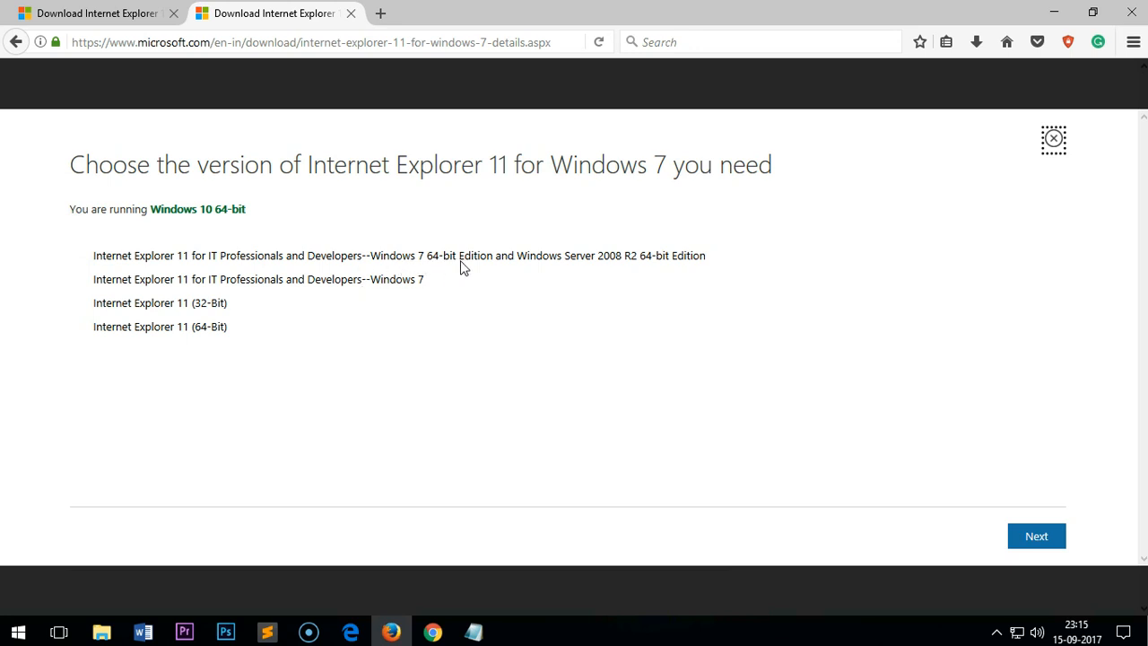
mouse_move(76, 205)
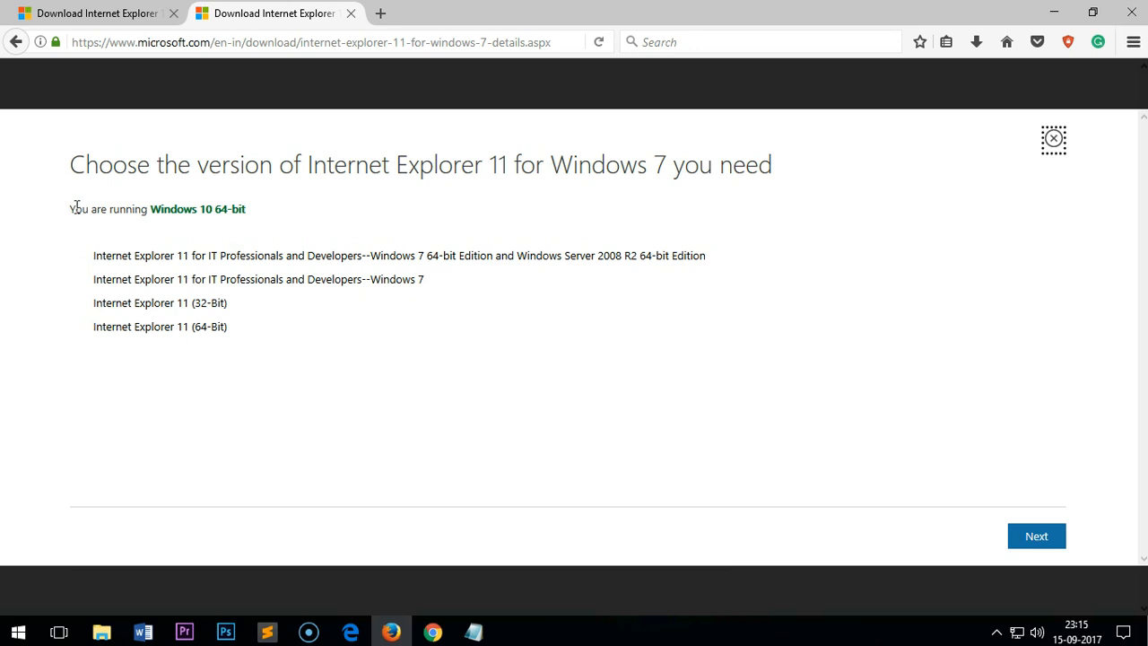
mouse_move(139, 287)
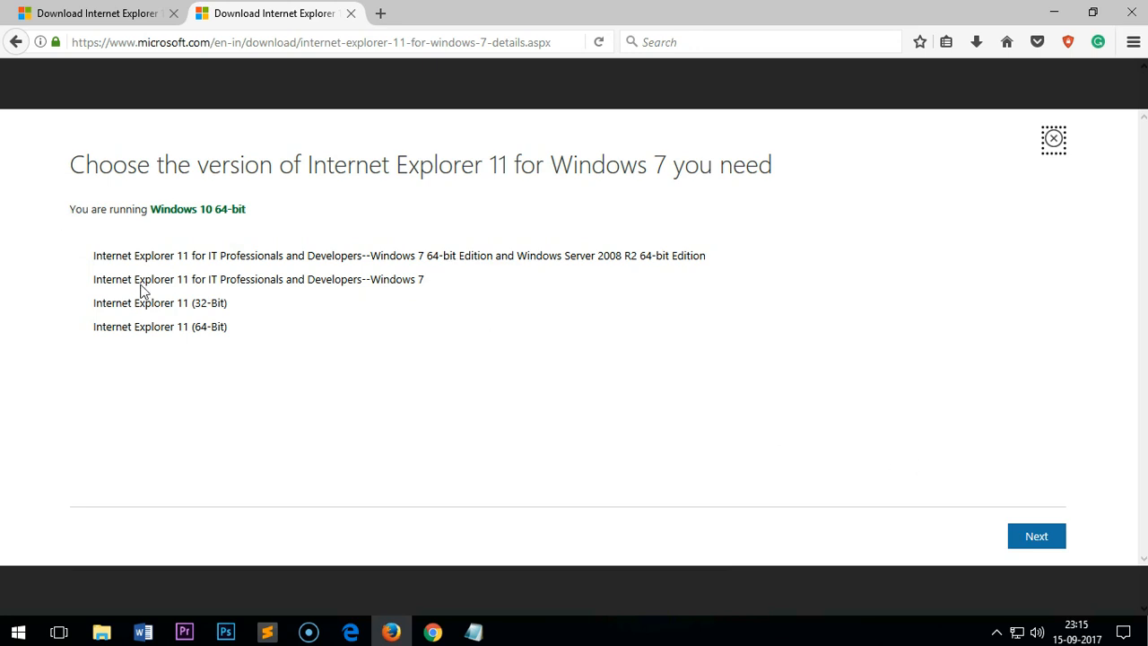
mouse_move(1036, 535)
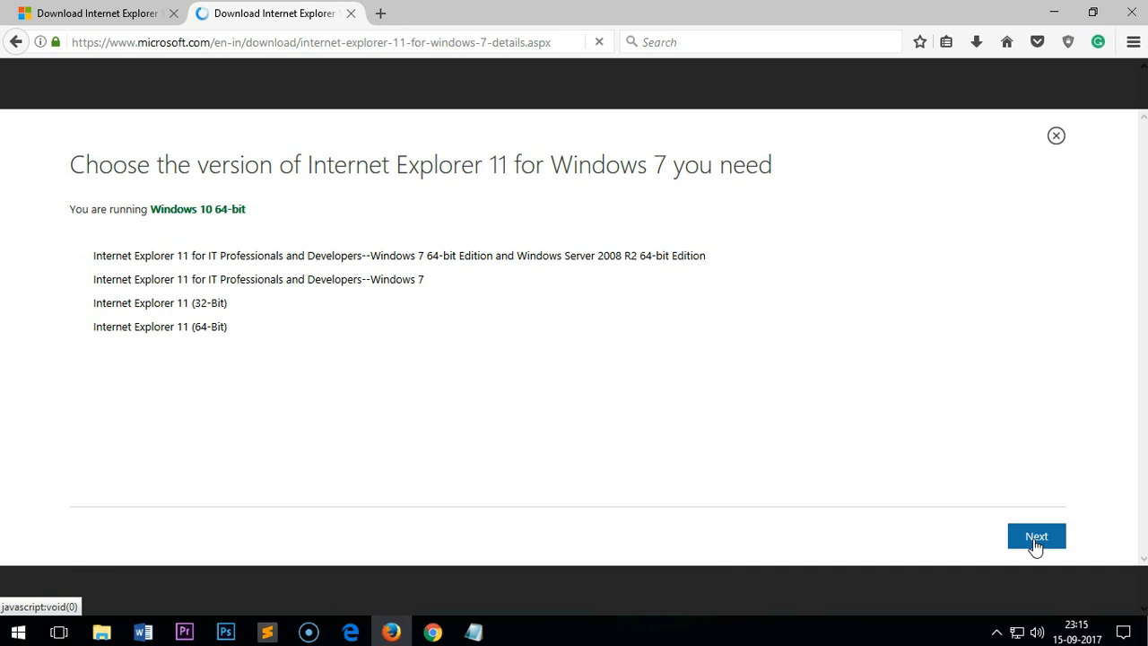
Confirm the chosen Internet Explorer 11 edition so the page lists Windows 7 32-bit.
left_click(1036, 535)
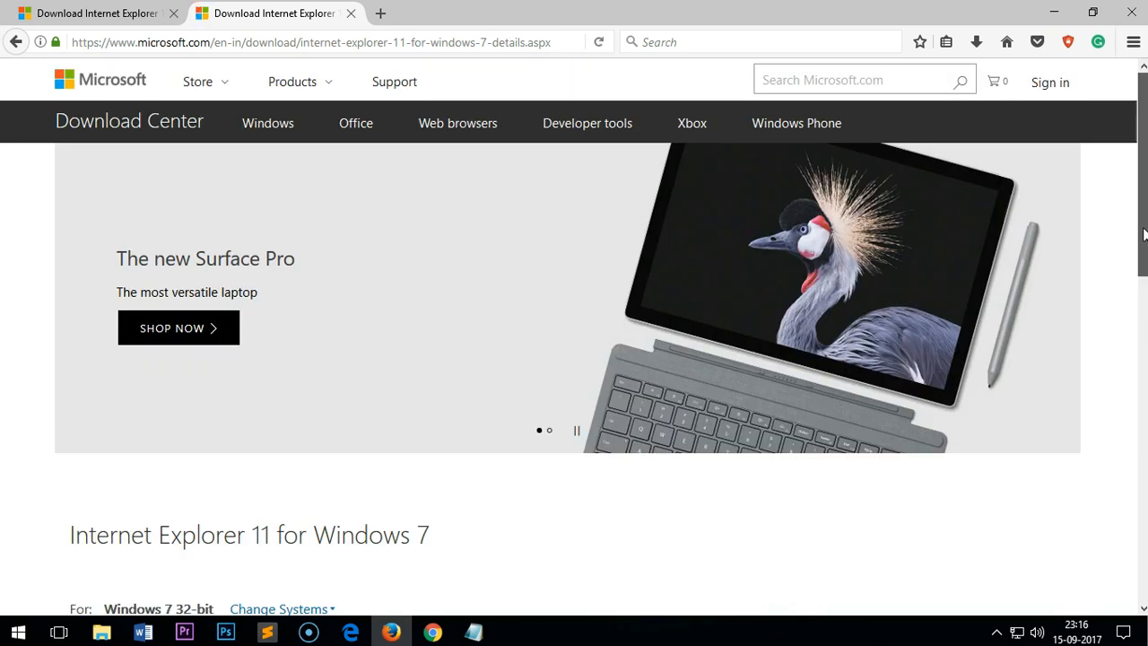
Reopen the version chooser from Change Systems in the download section.
scroll("down", 3)
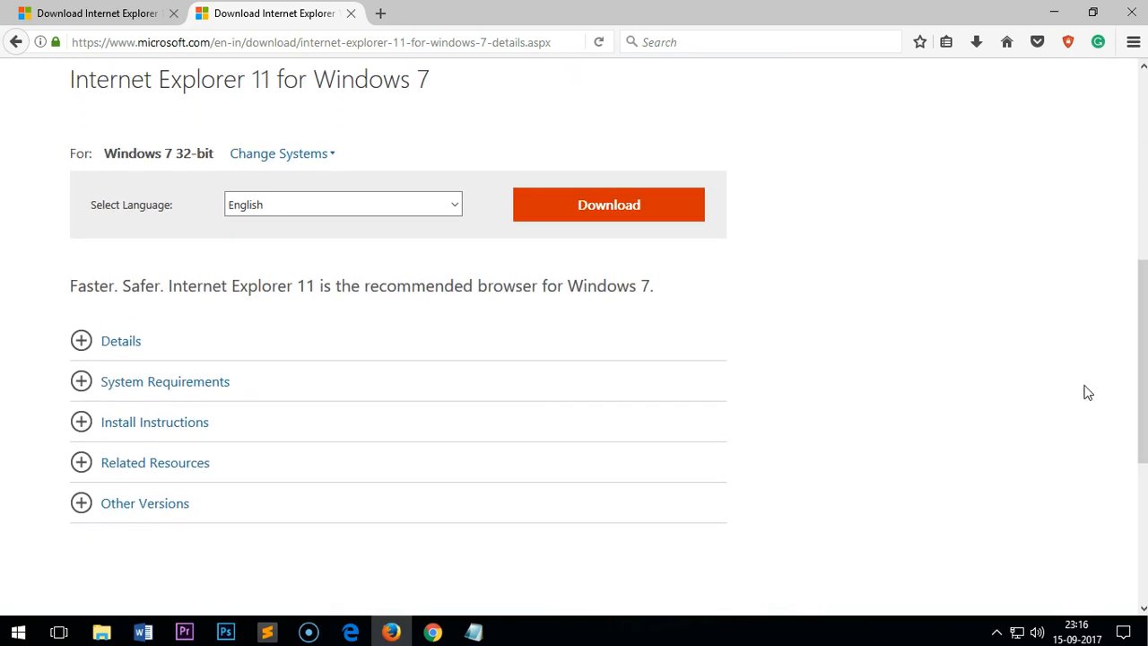
double_click(115, 154)
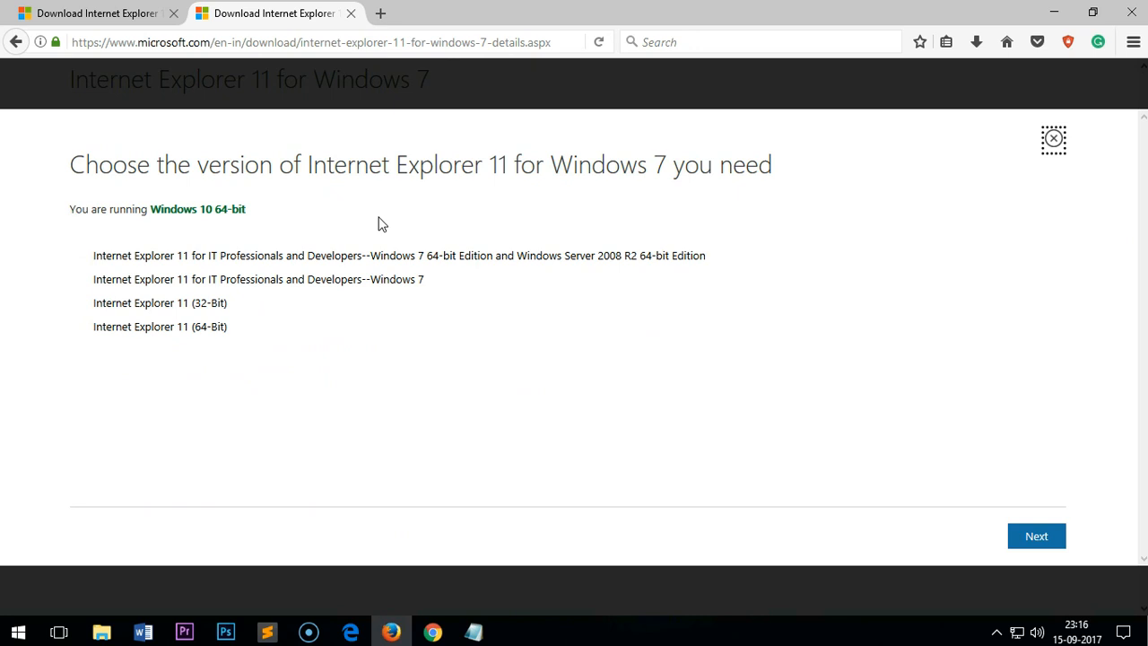
mouse_move(205, 331)
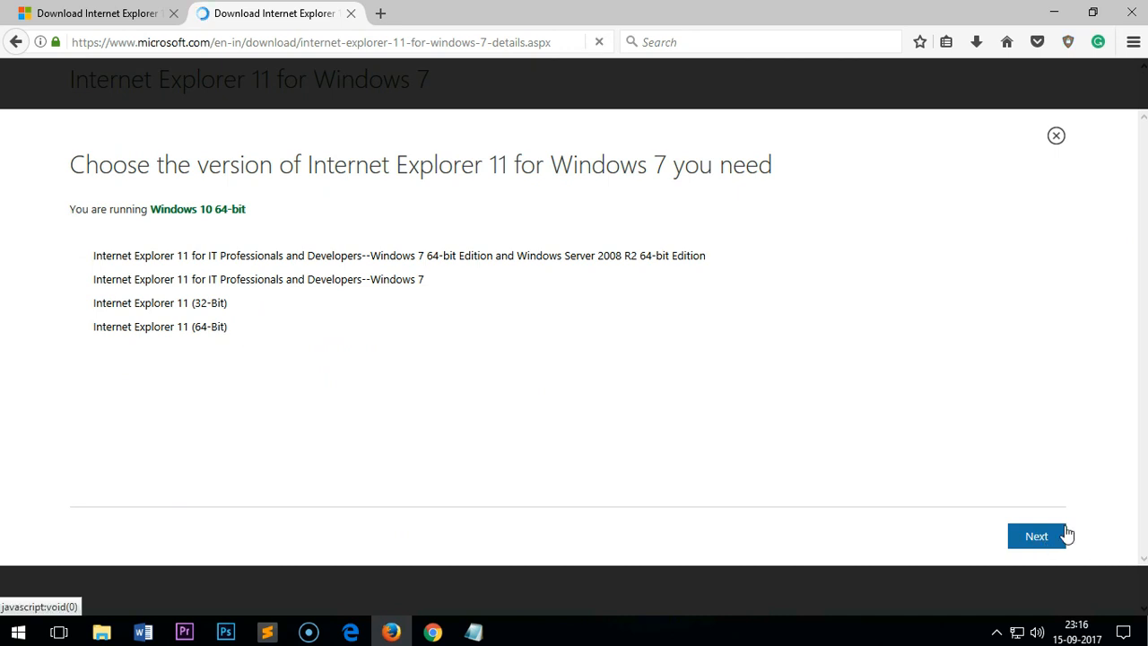
Confirm Internet Explorer 11 (64-Bit) as the new version and reload the page.
left_click(1056, 135)
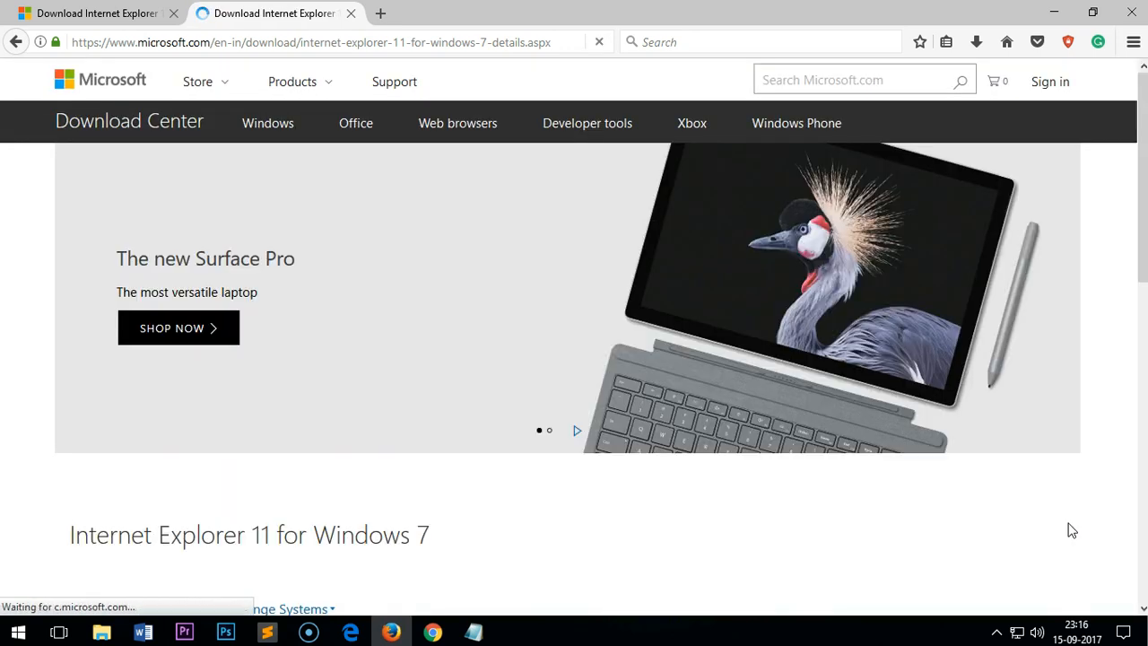
Scroll to the download section showing Windows 7 64-bit and English.
scroll("down", 3)
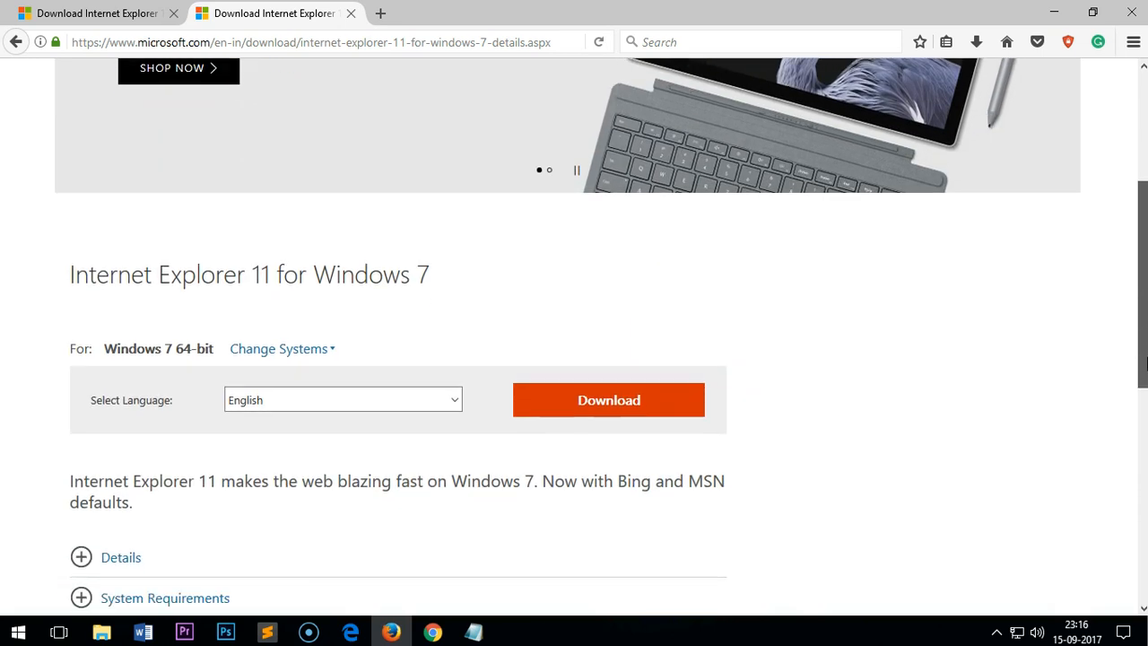
mouse_move(353, 424)
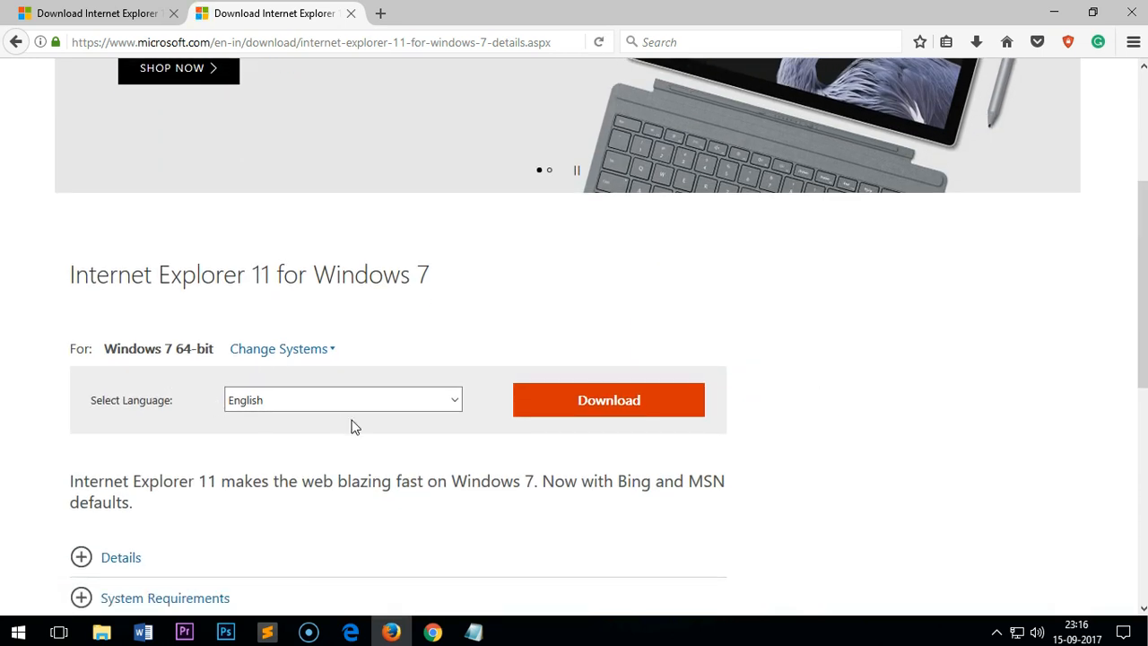
scroll("down", 3)
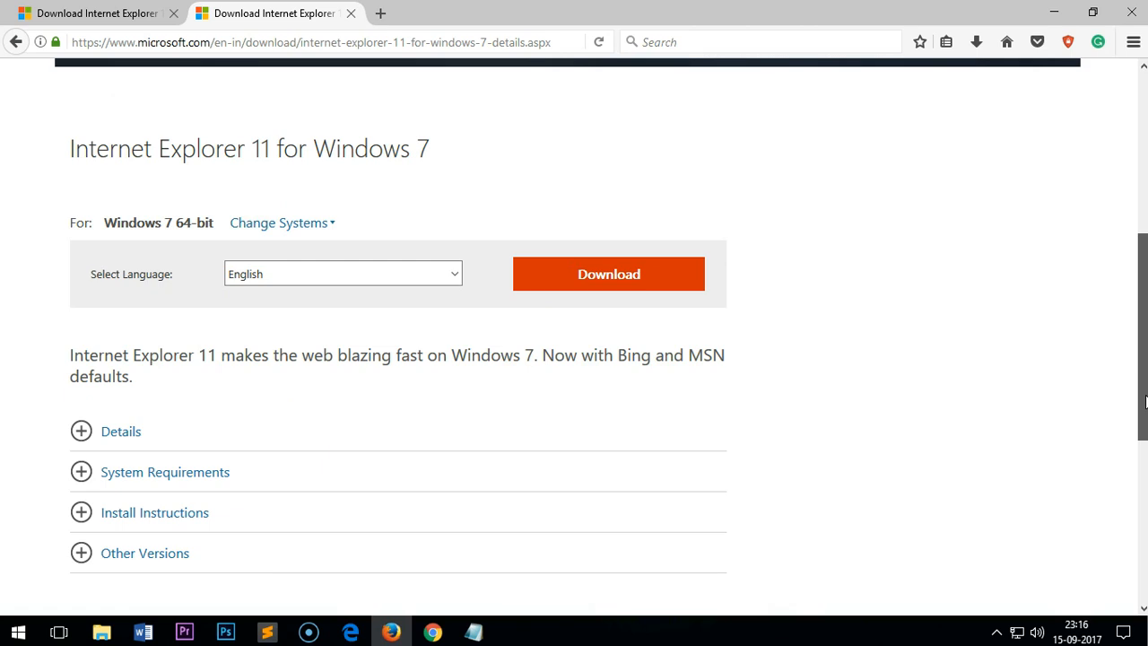
mouse_move(1025, 385)
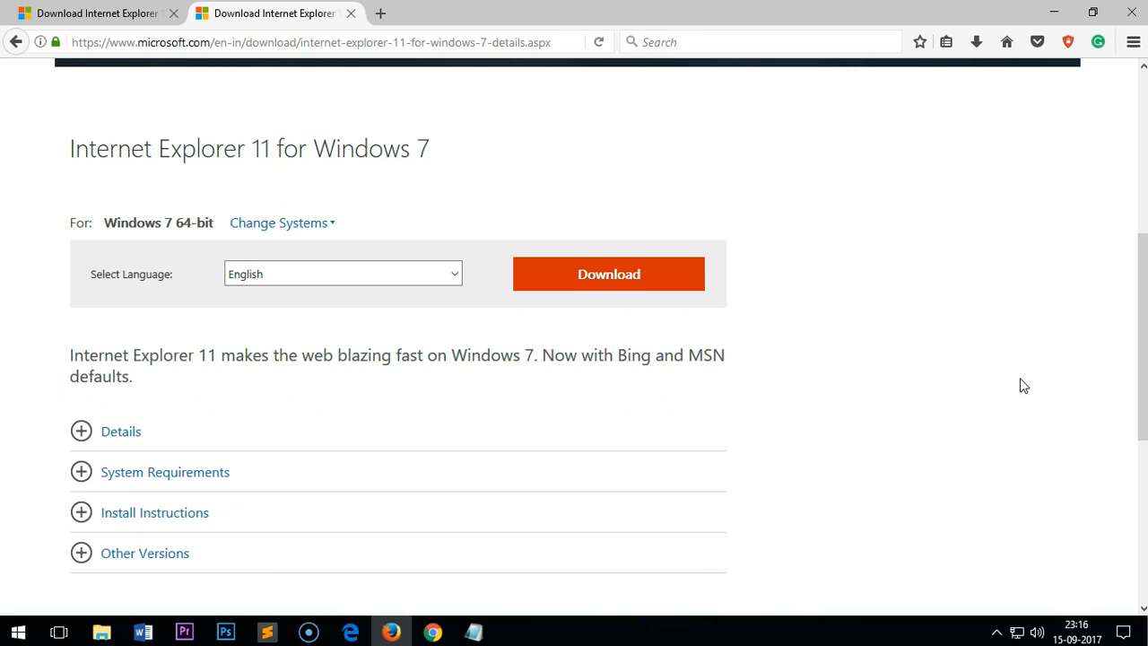
mouse_move(678, 267)
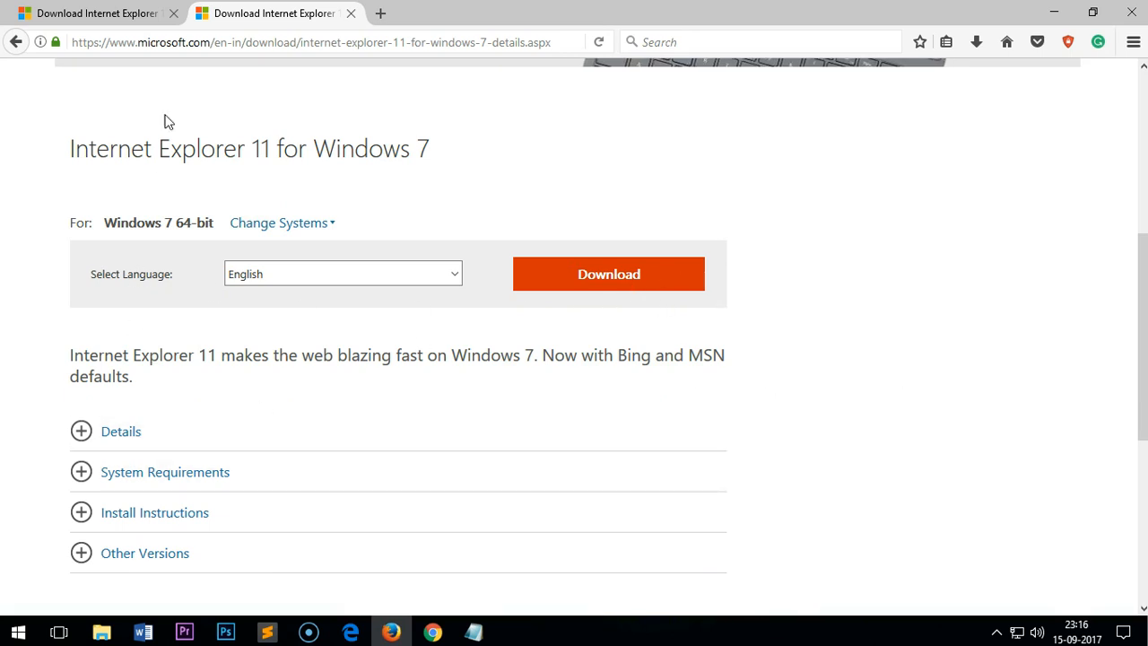
mouse_move(296, 242)
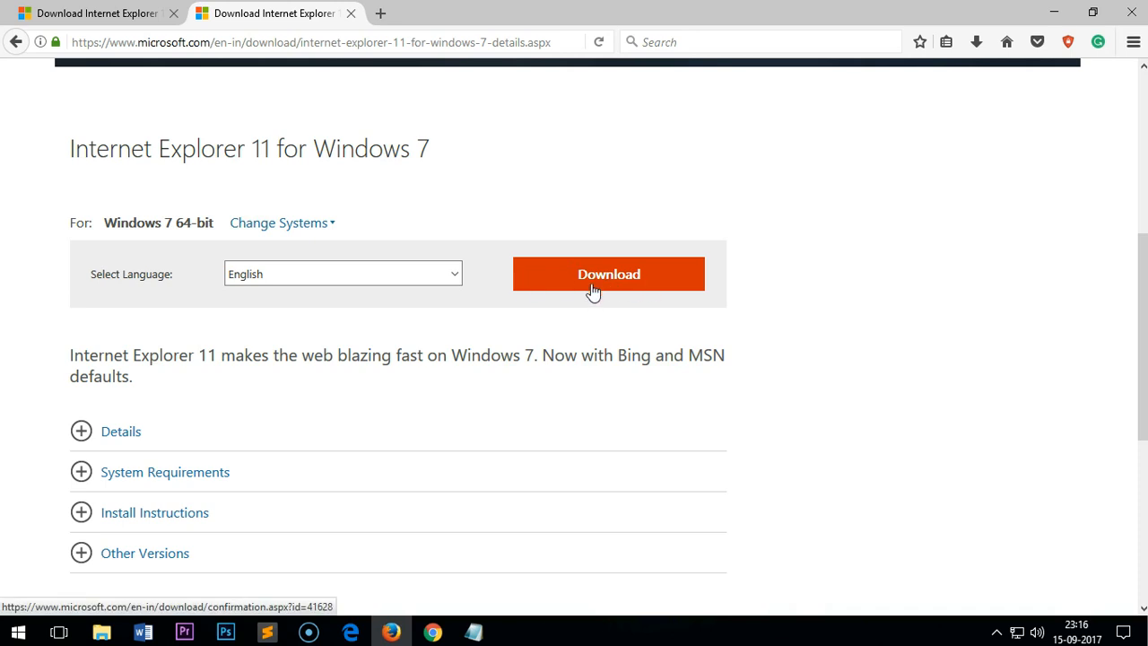
mouse_move(529, 401)
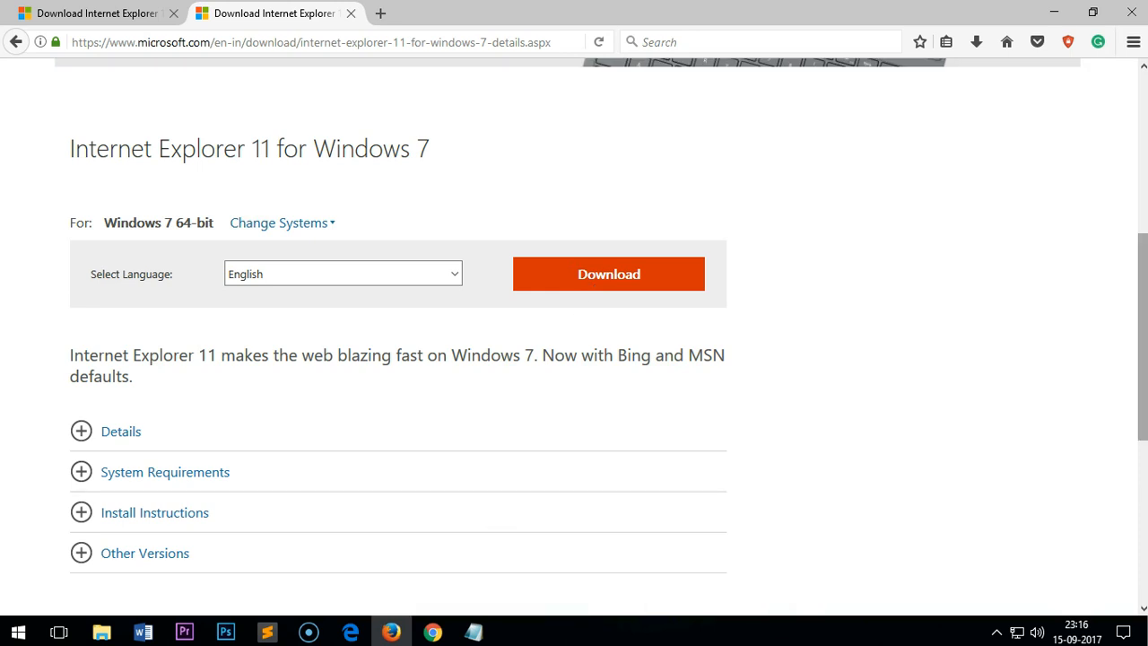
scroll("down", 3)
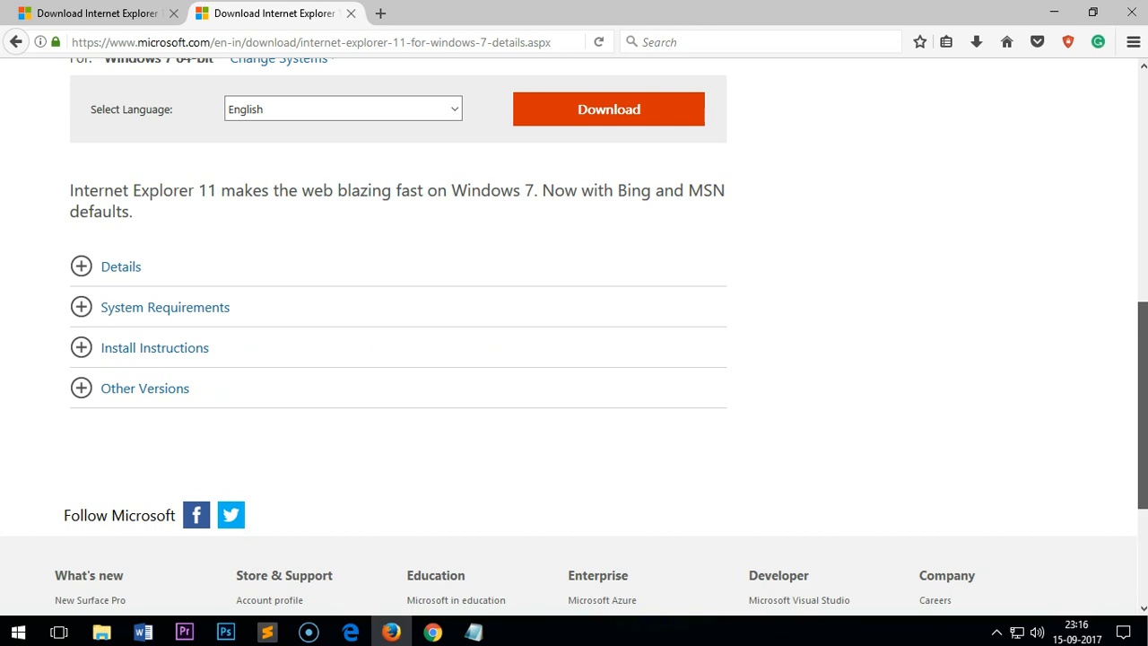
mouse_move(82, 348)
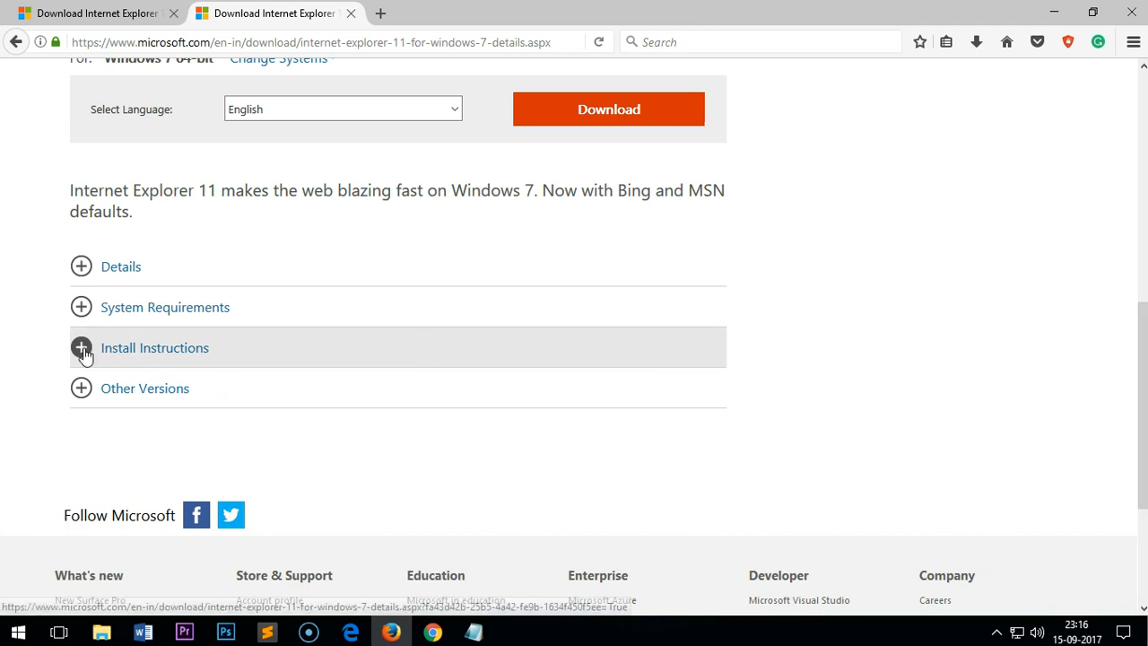
left_click(81, 347)
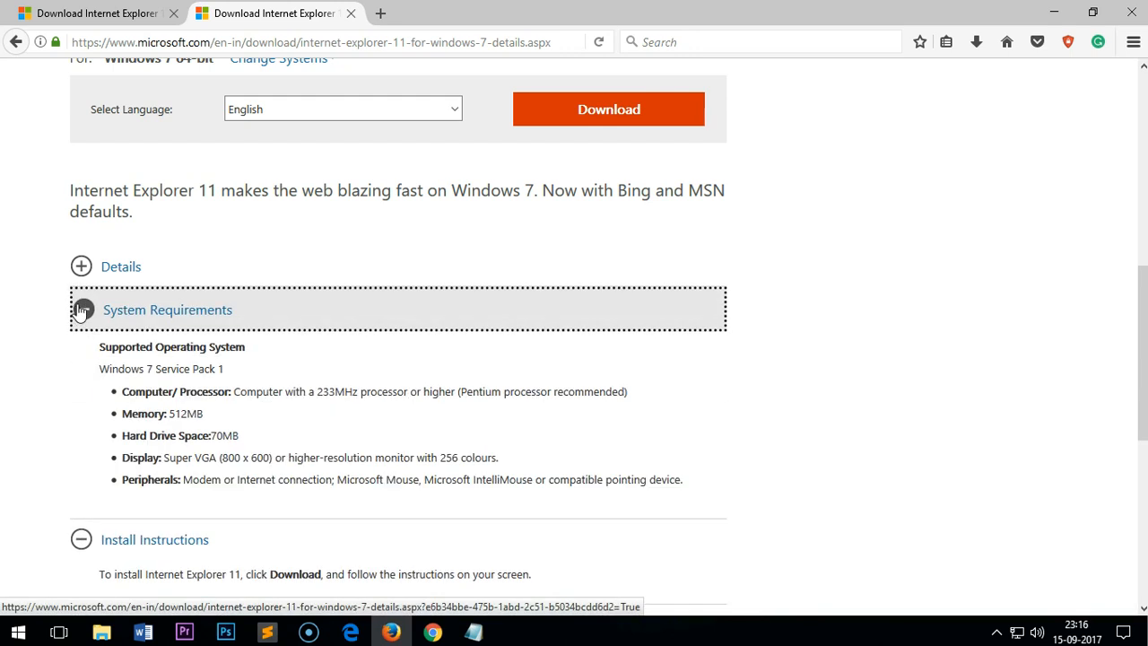
left_click(81, 266)
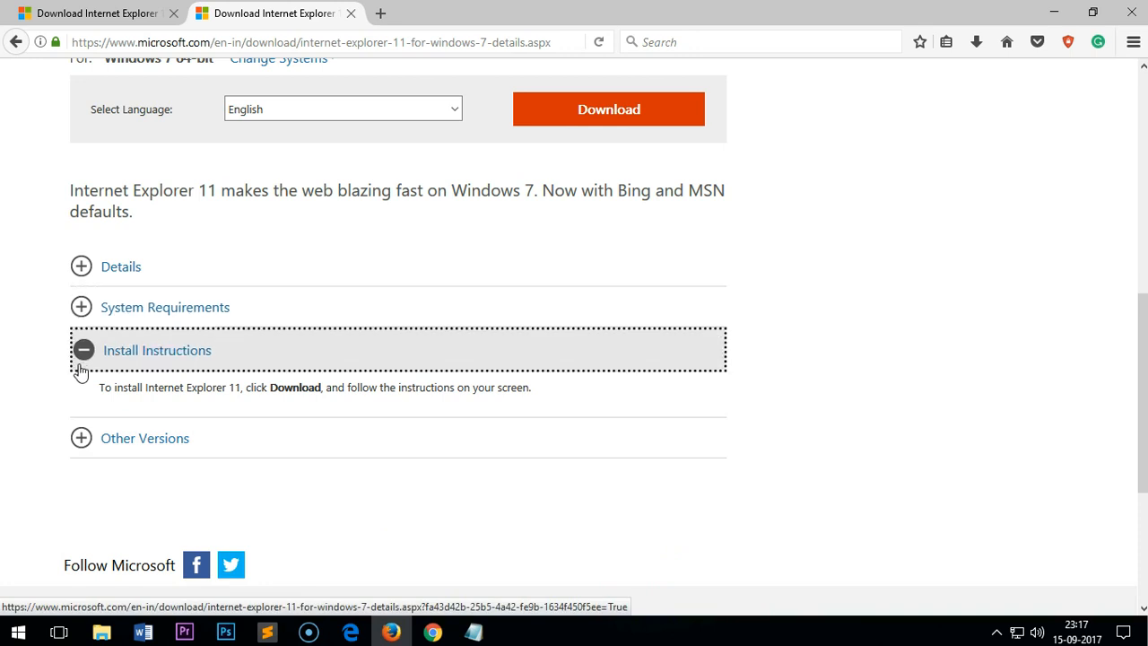
left_click(81, 349)
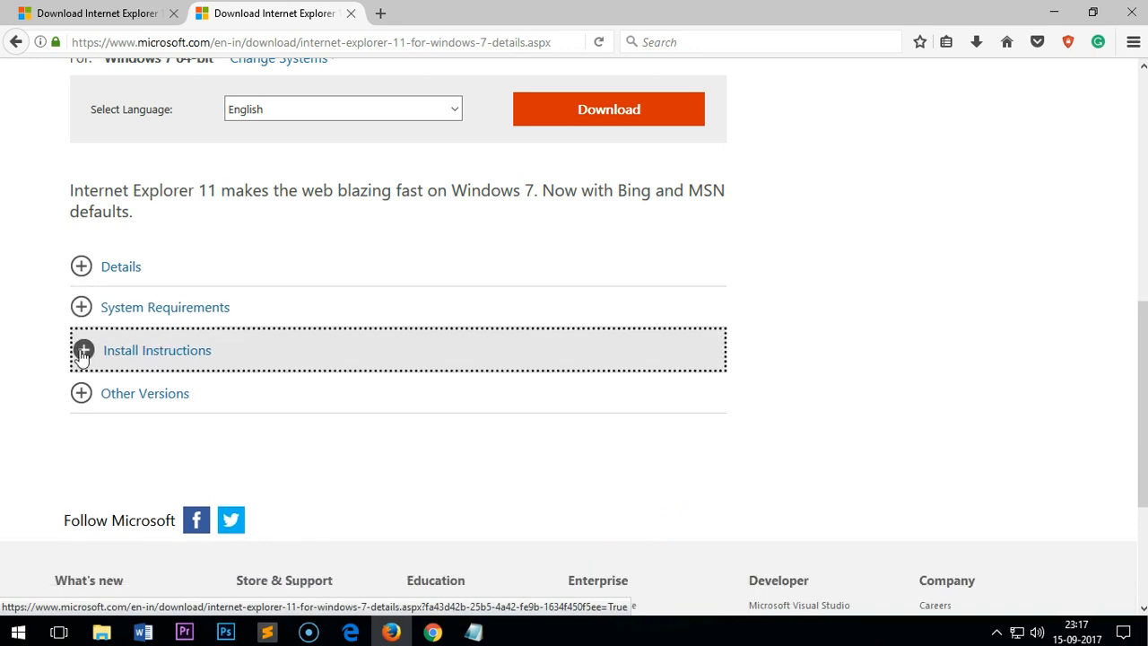